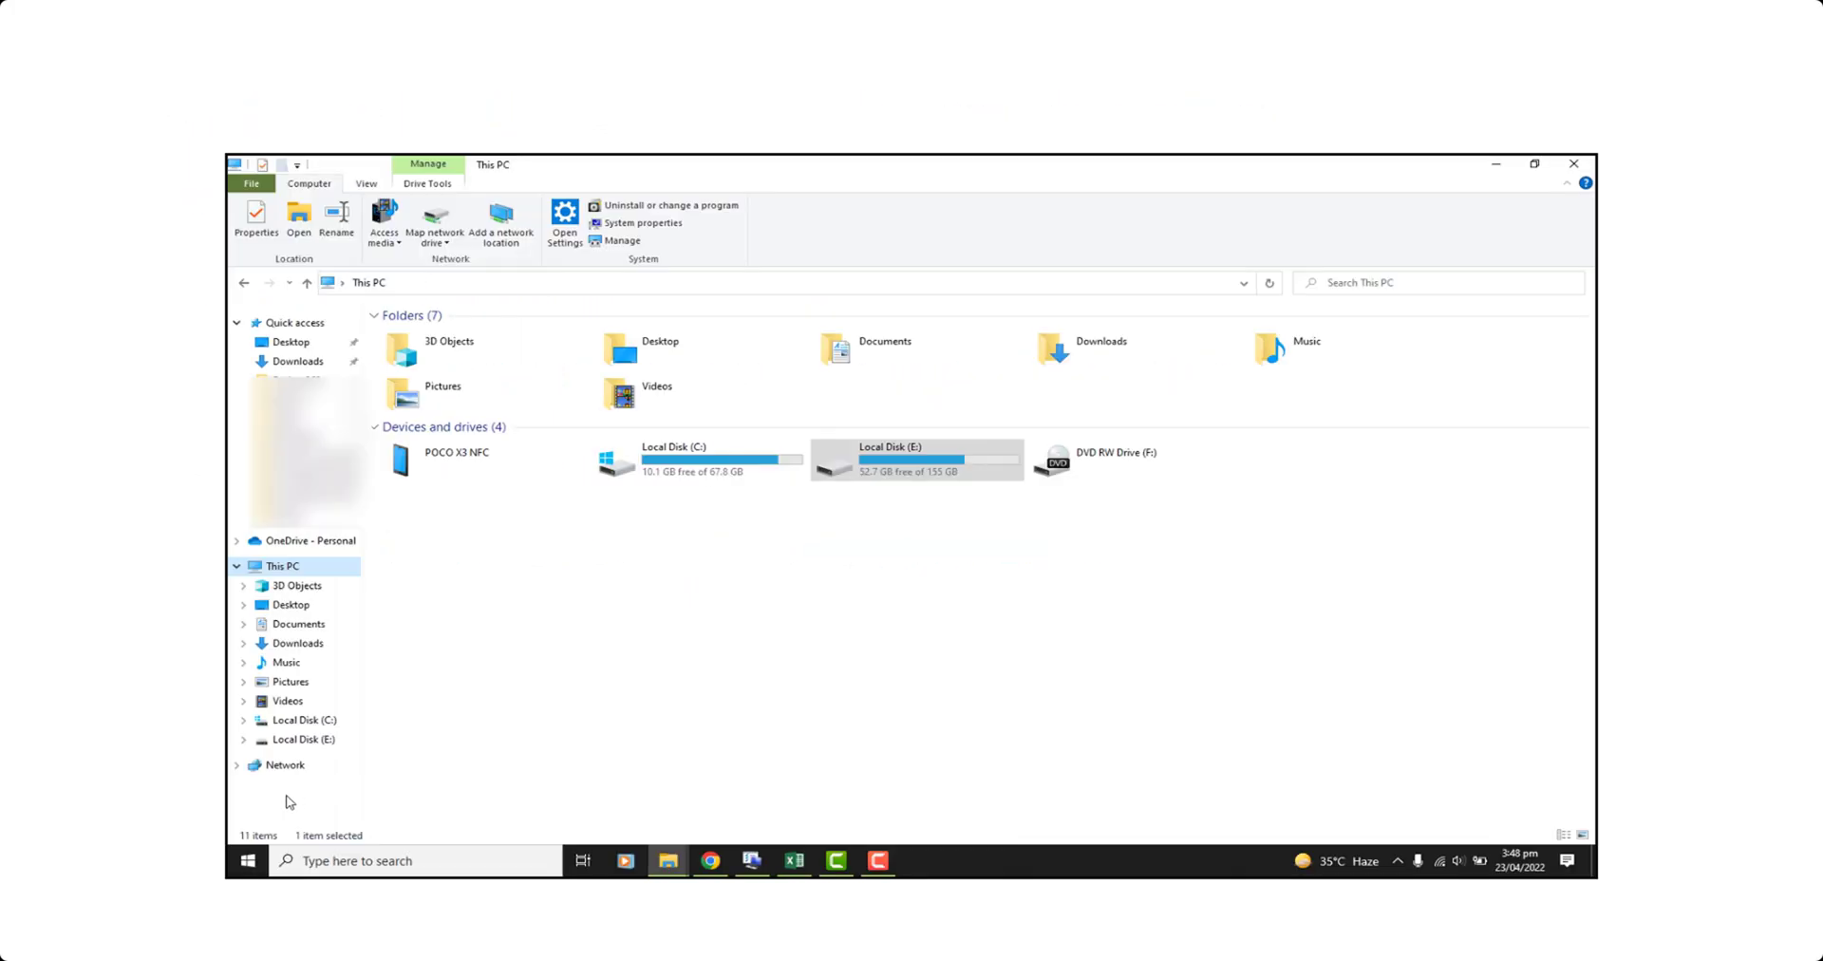
Step: Launch the On-Screen Keyboard from the Windows Ease of Access folder in Start
click(245, 861)
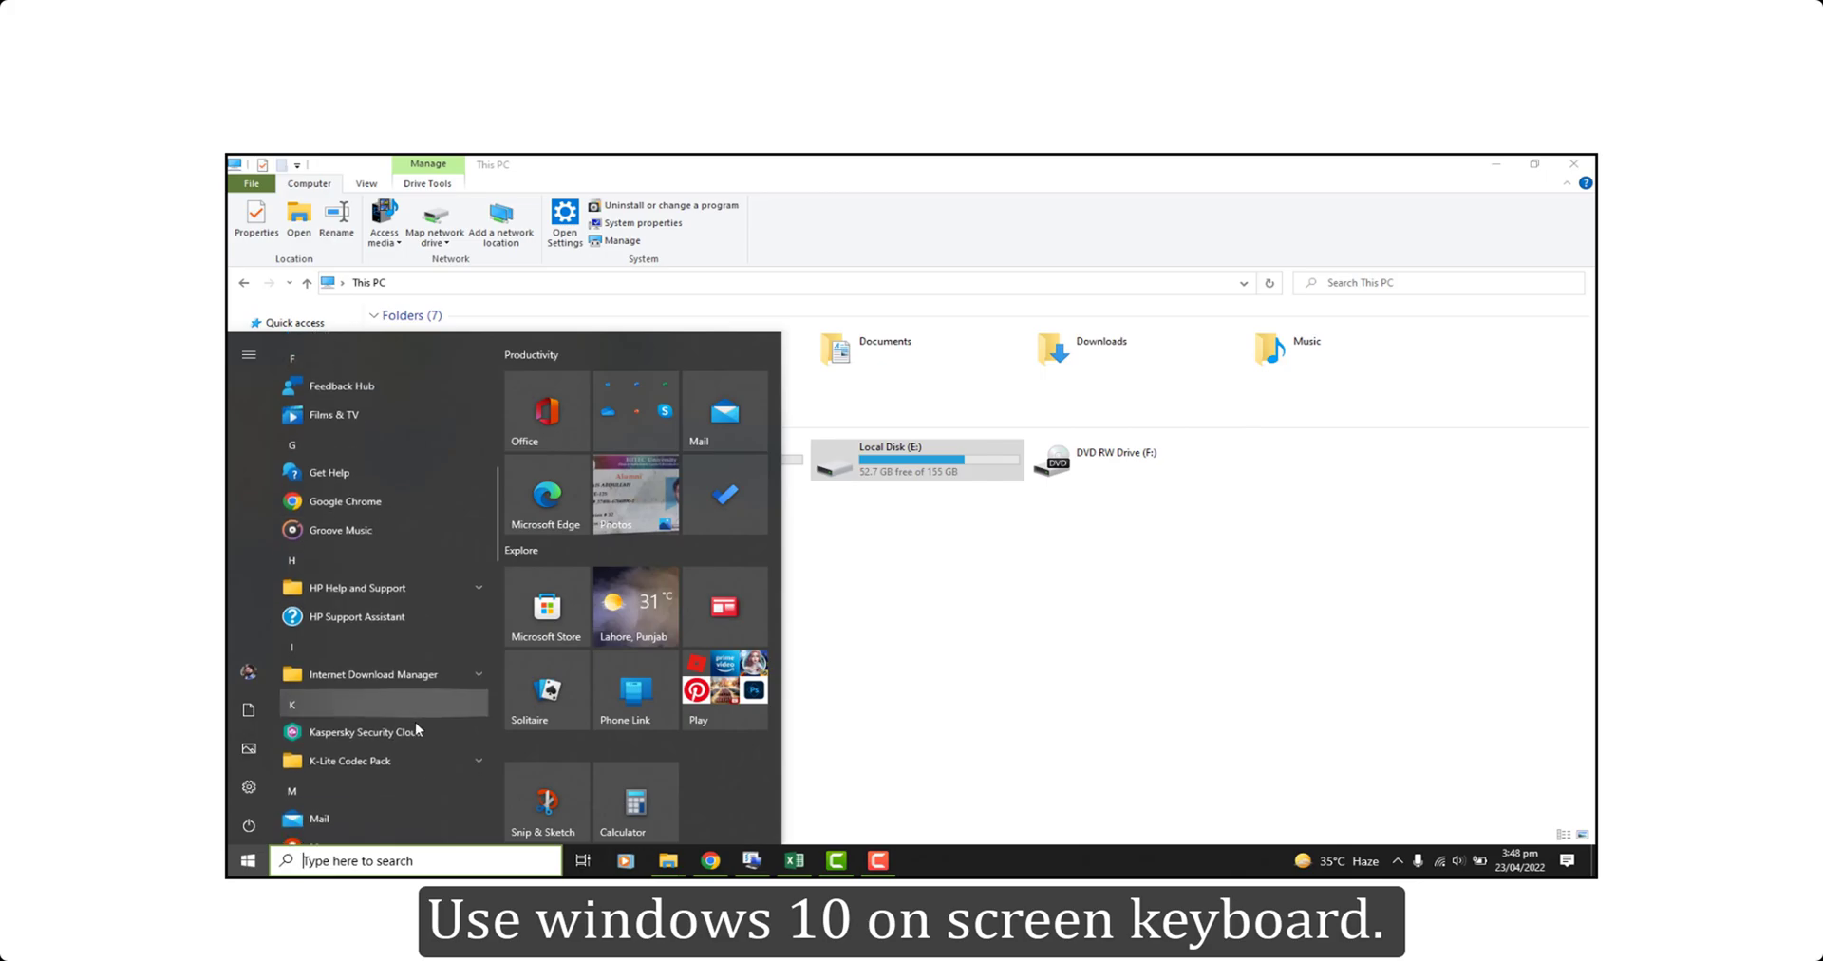
scroll(down, 3)
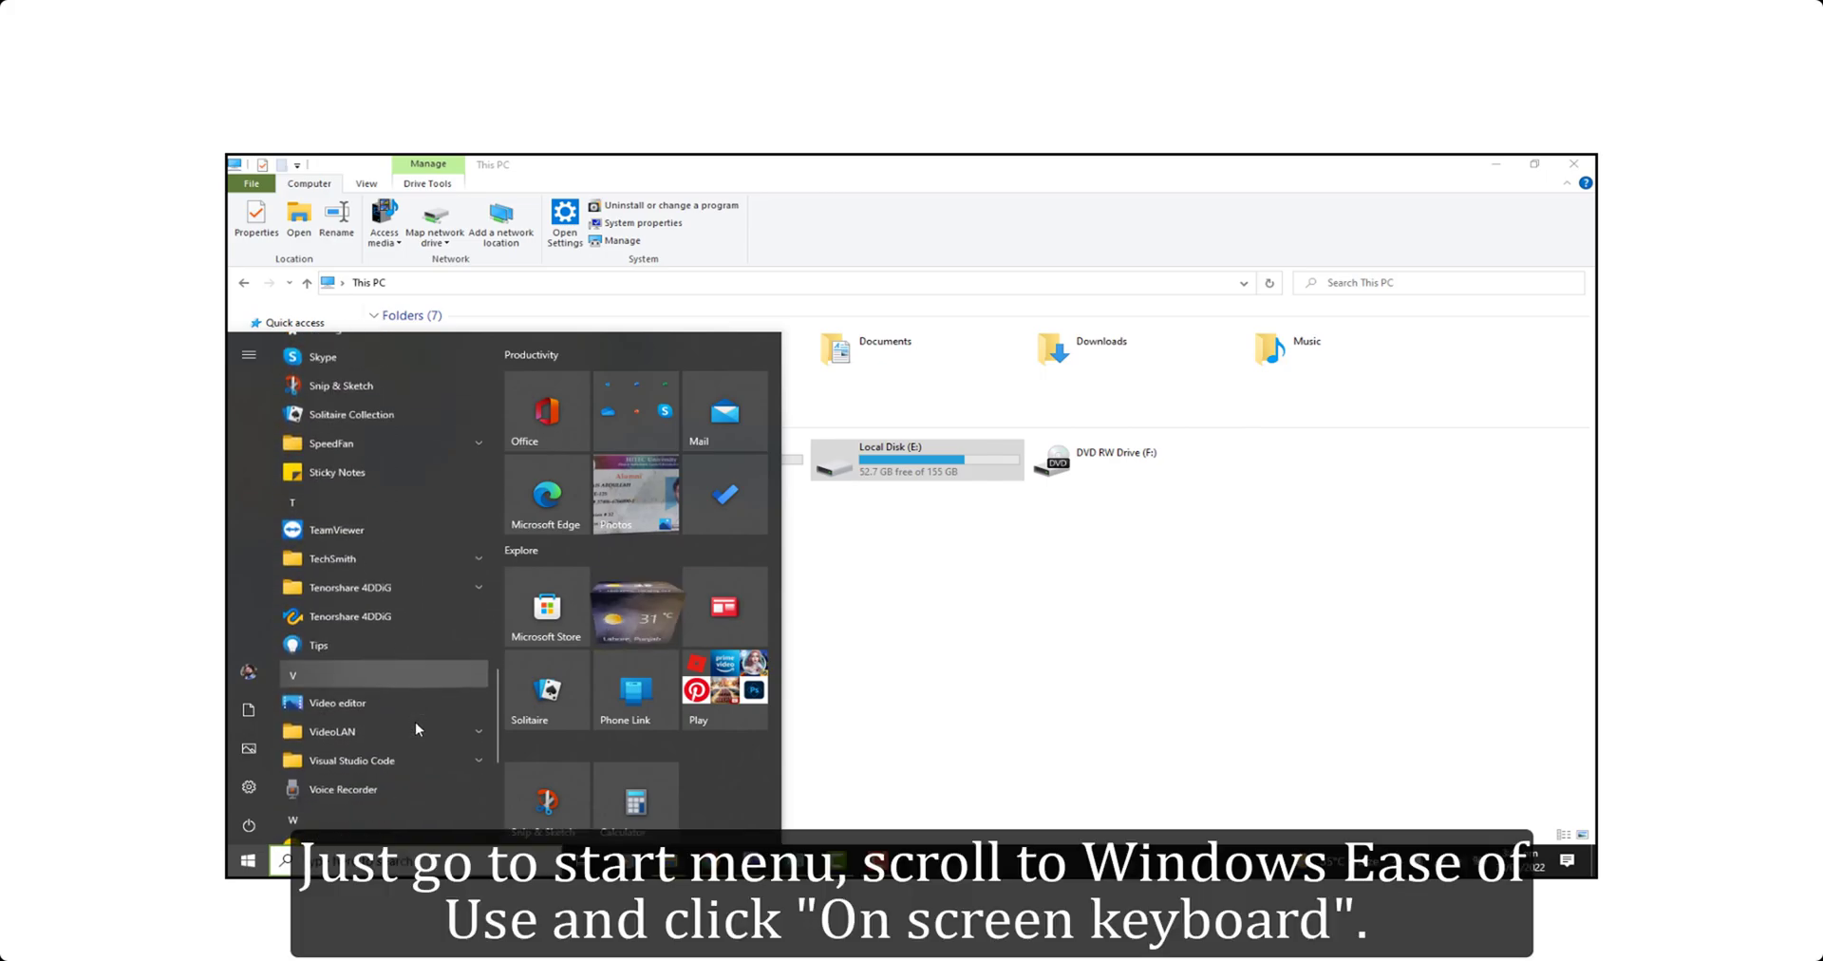
click(372, 732)
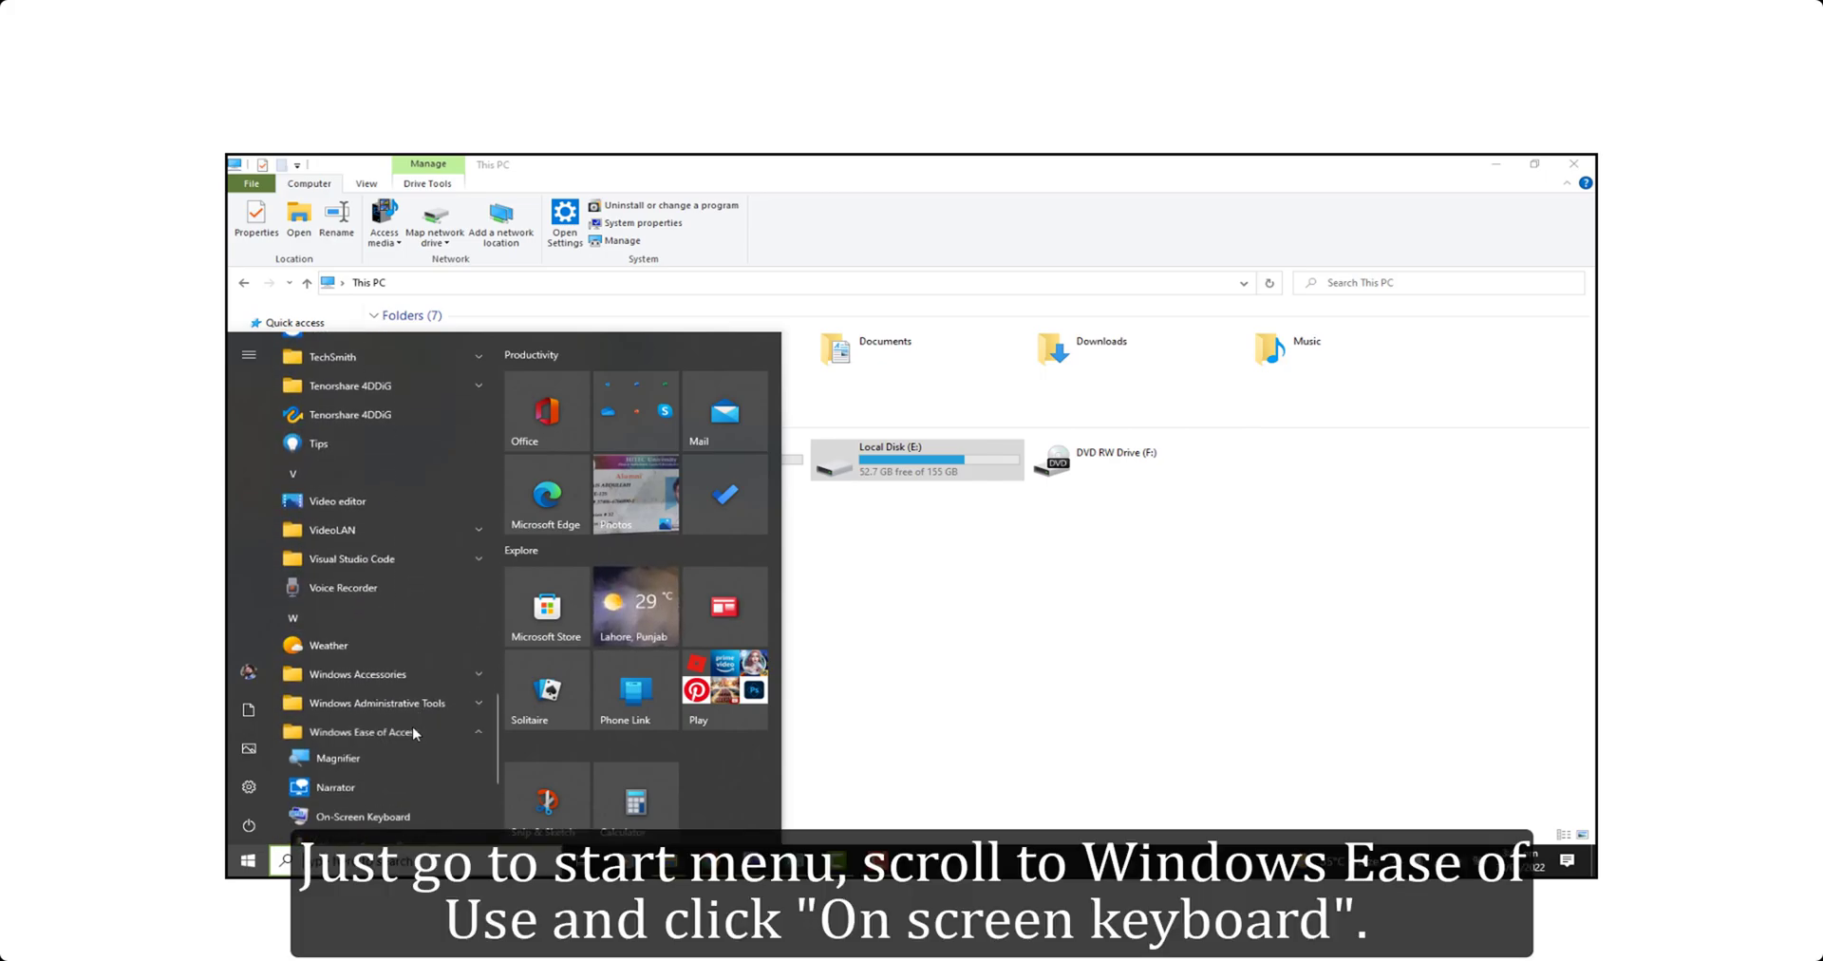
scroll(down, 3)
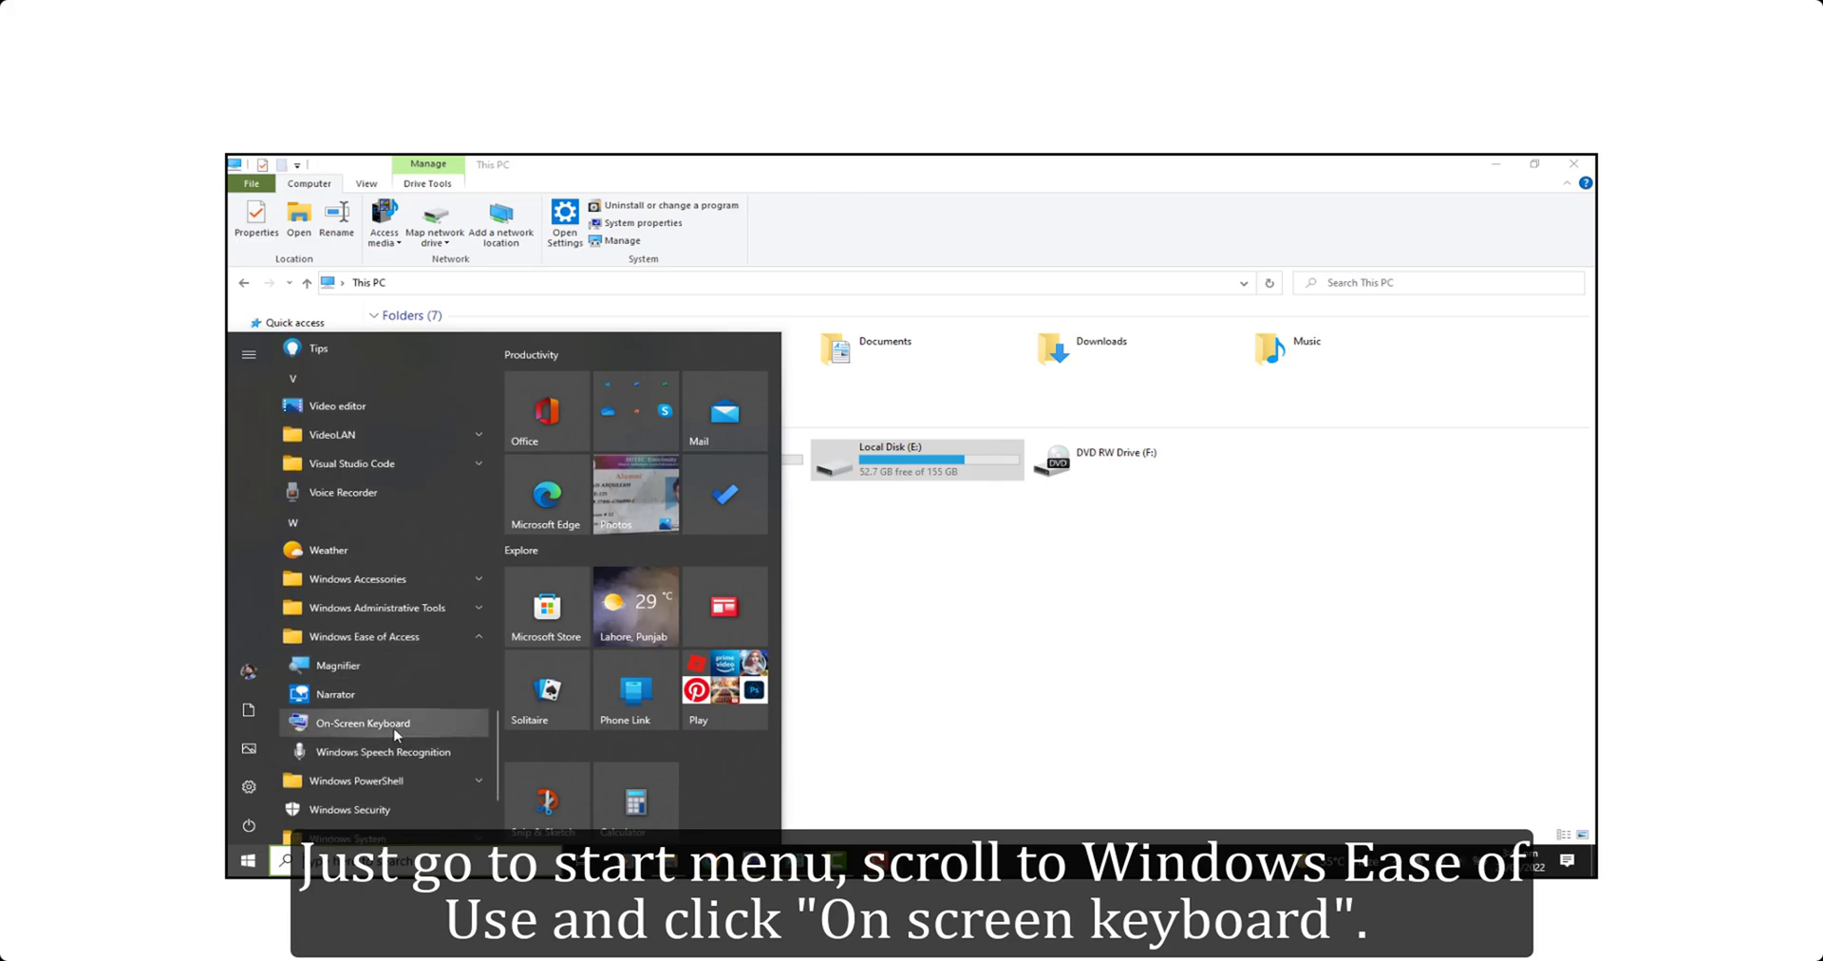
click(363, 723)
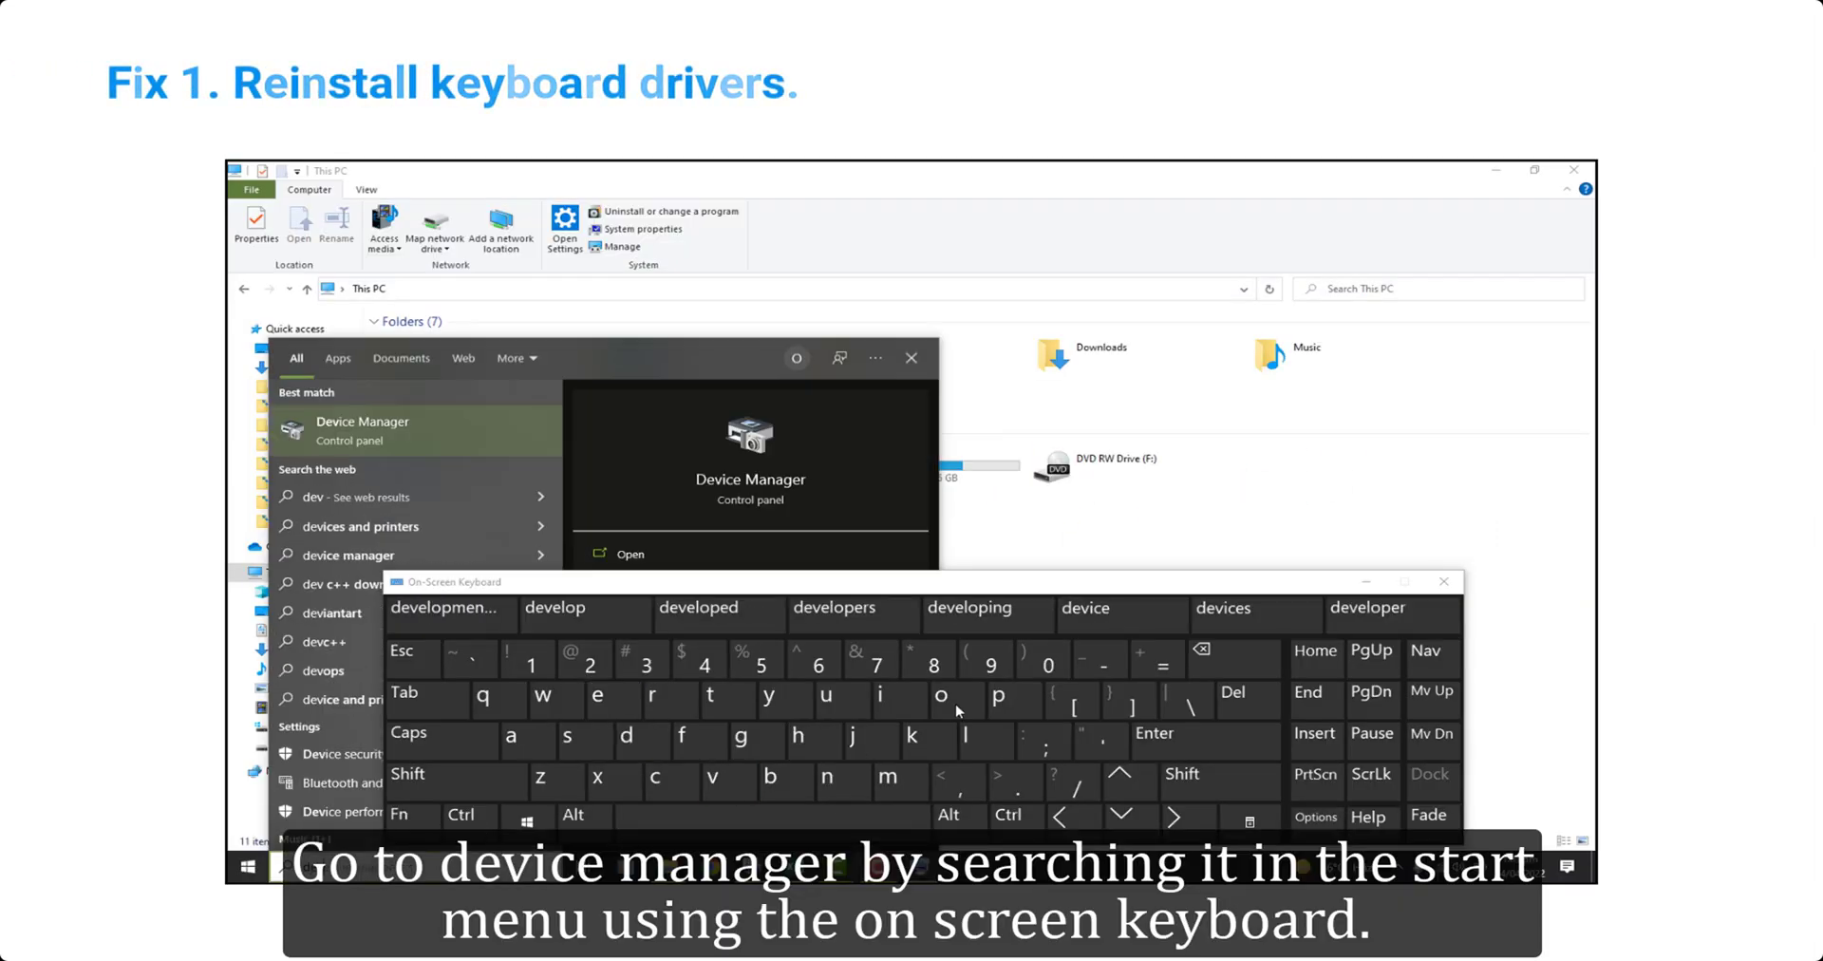
Step: Uninstall the keyboard driver in Device Manager without restarting, then scan for hardware changes
click(361, 430)
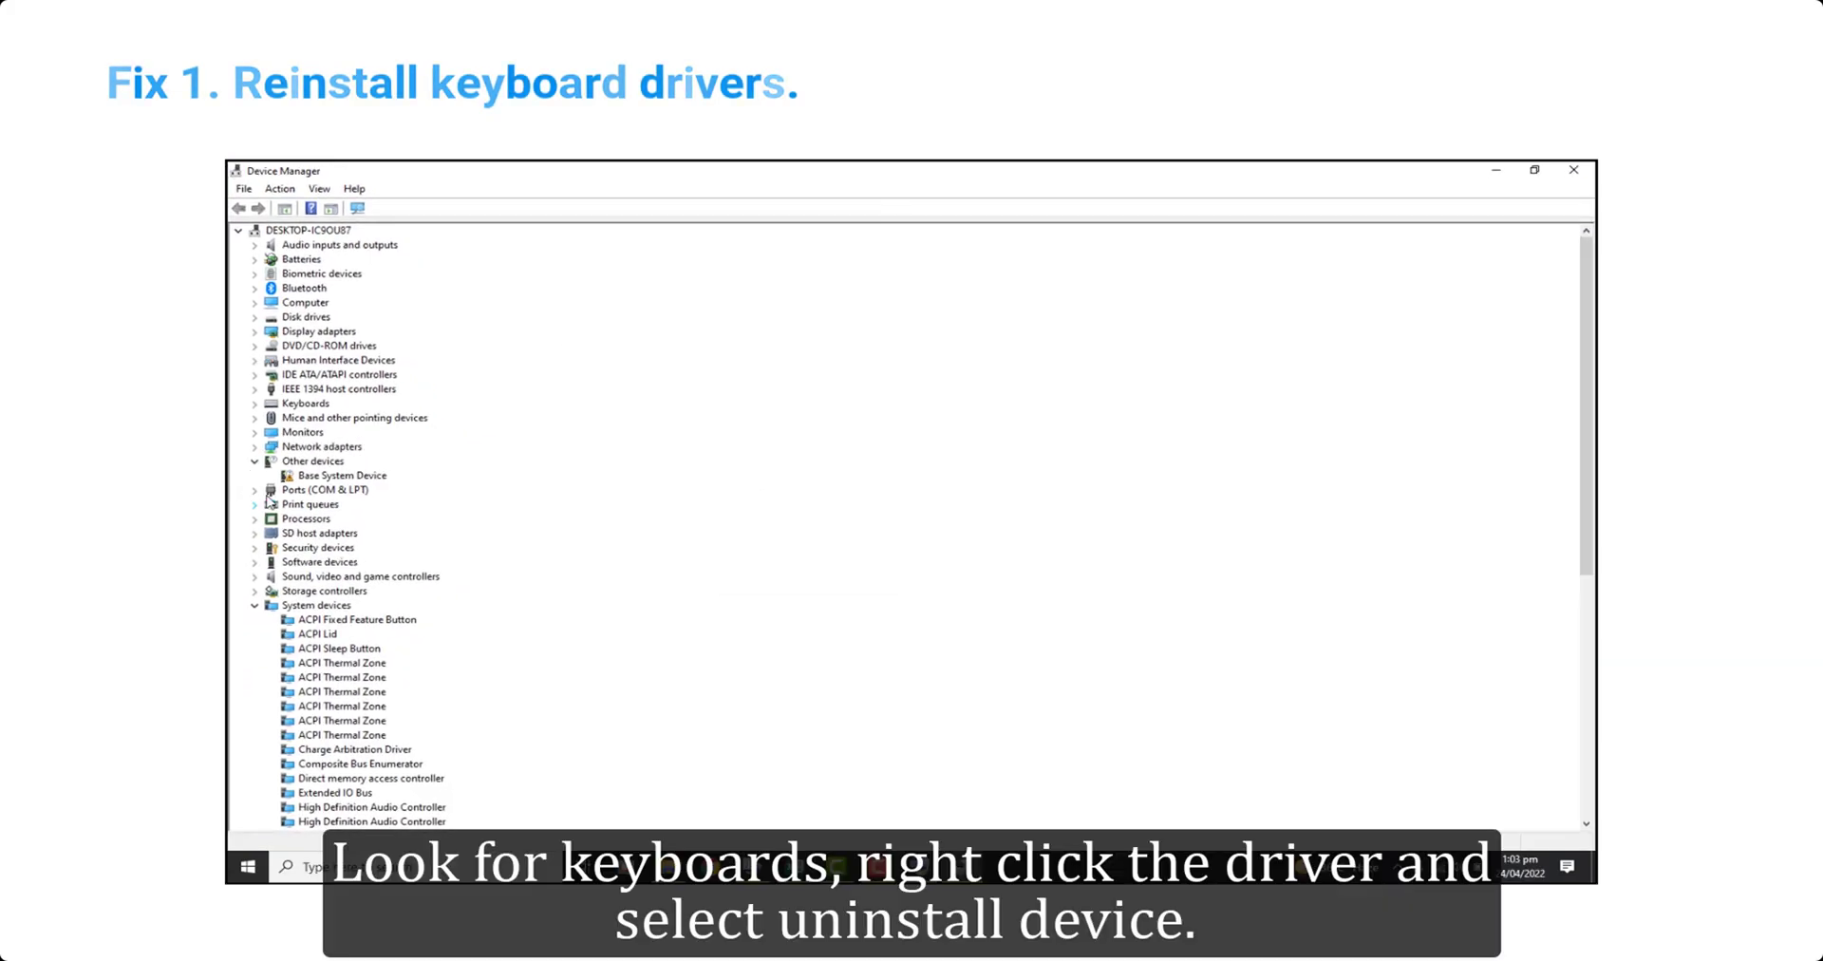
click(306, 402)
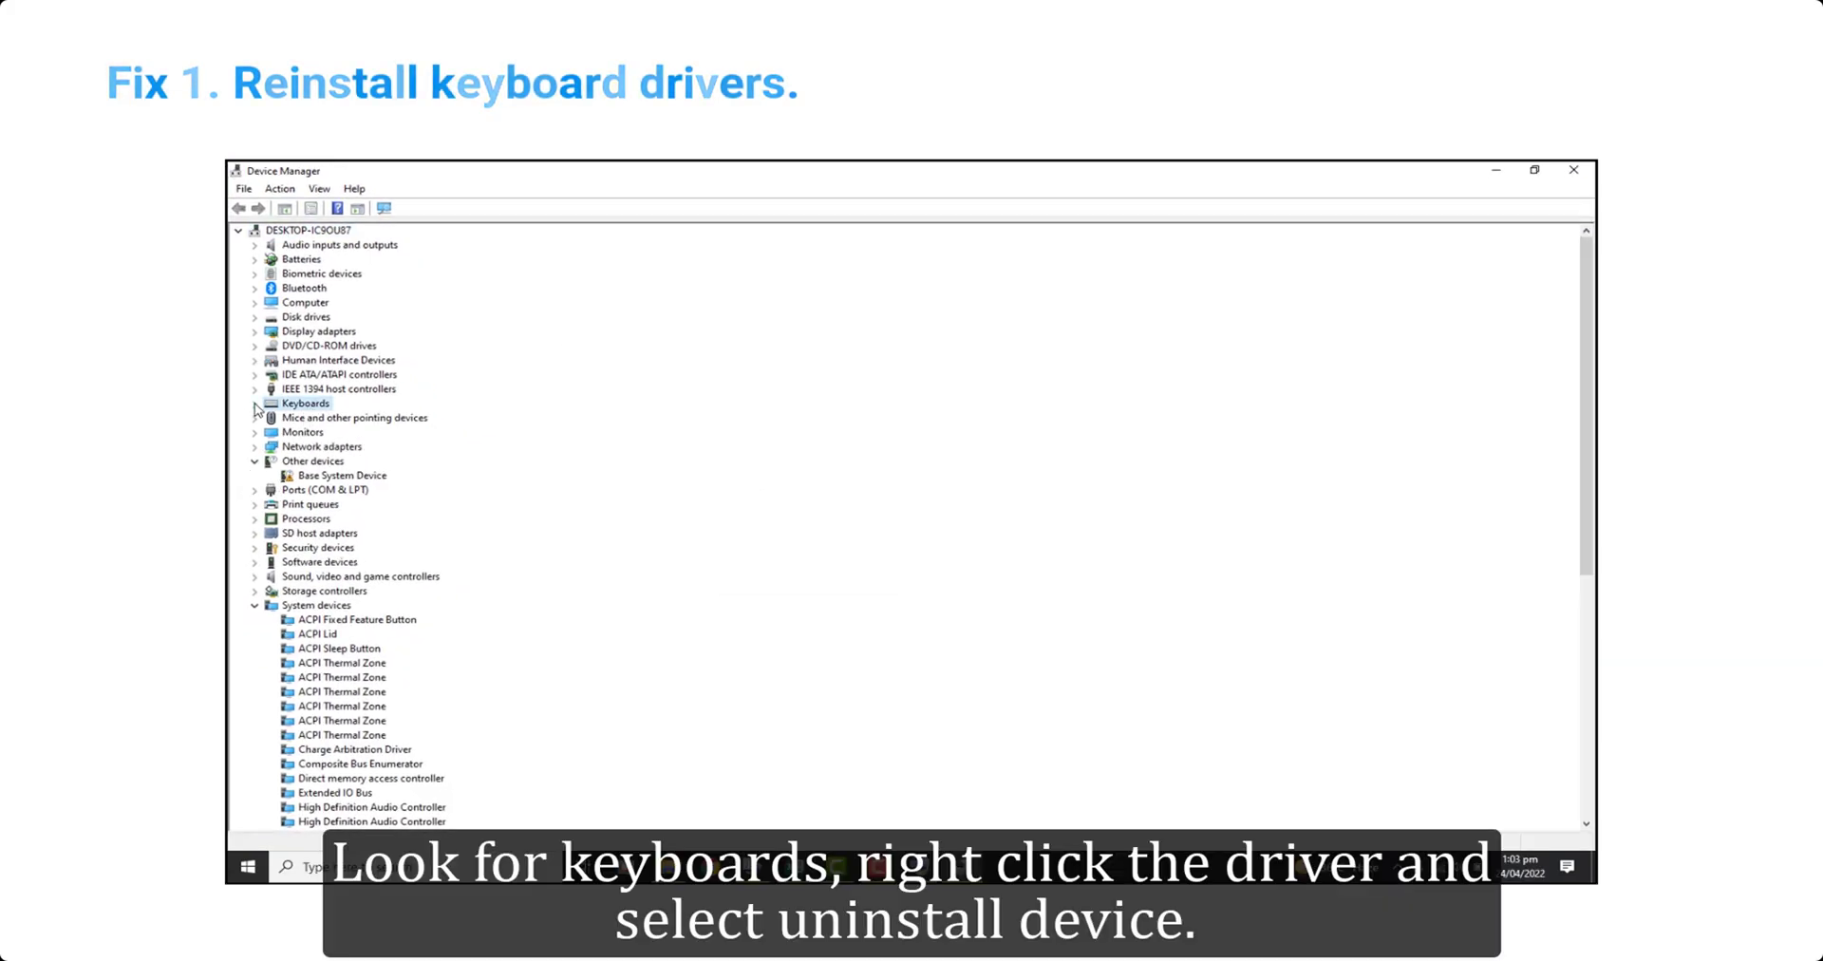
right_click(476, 417)
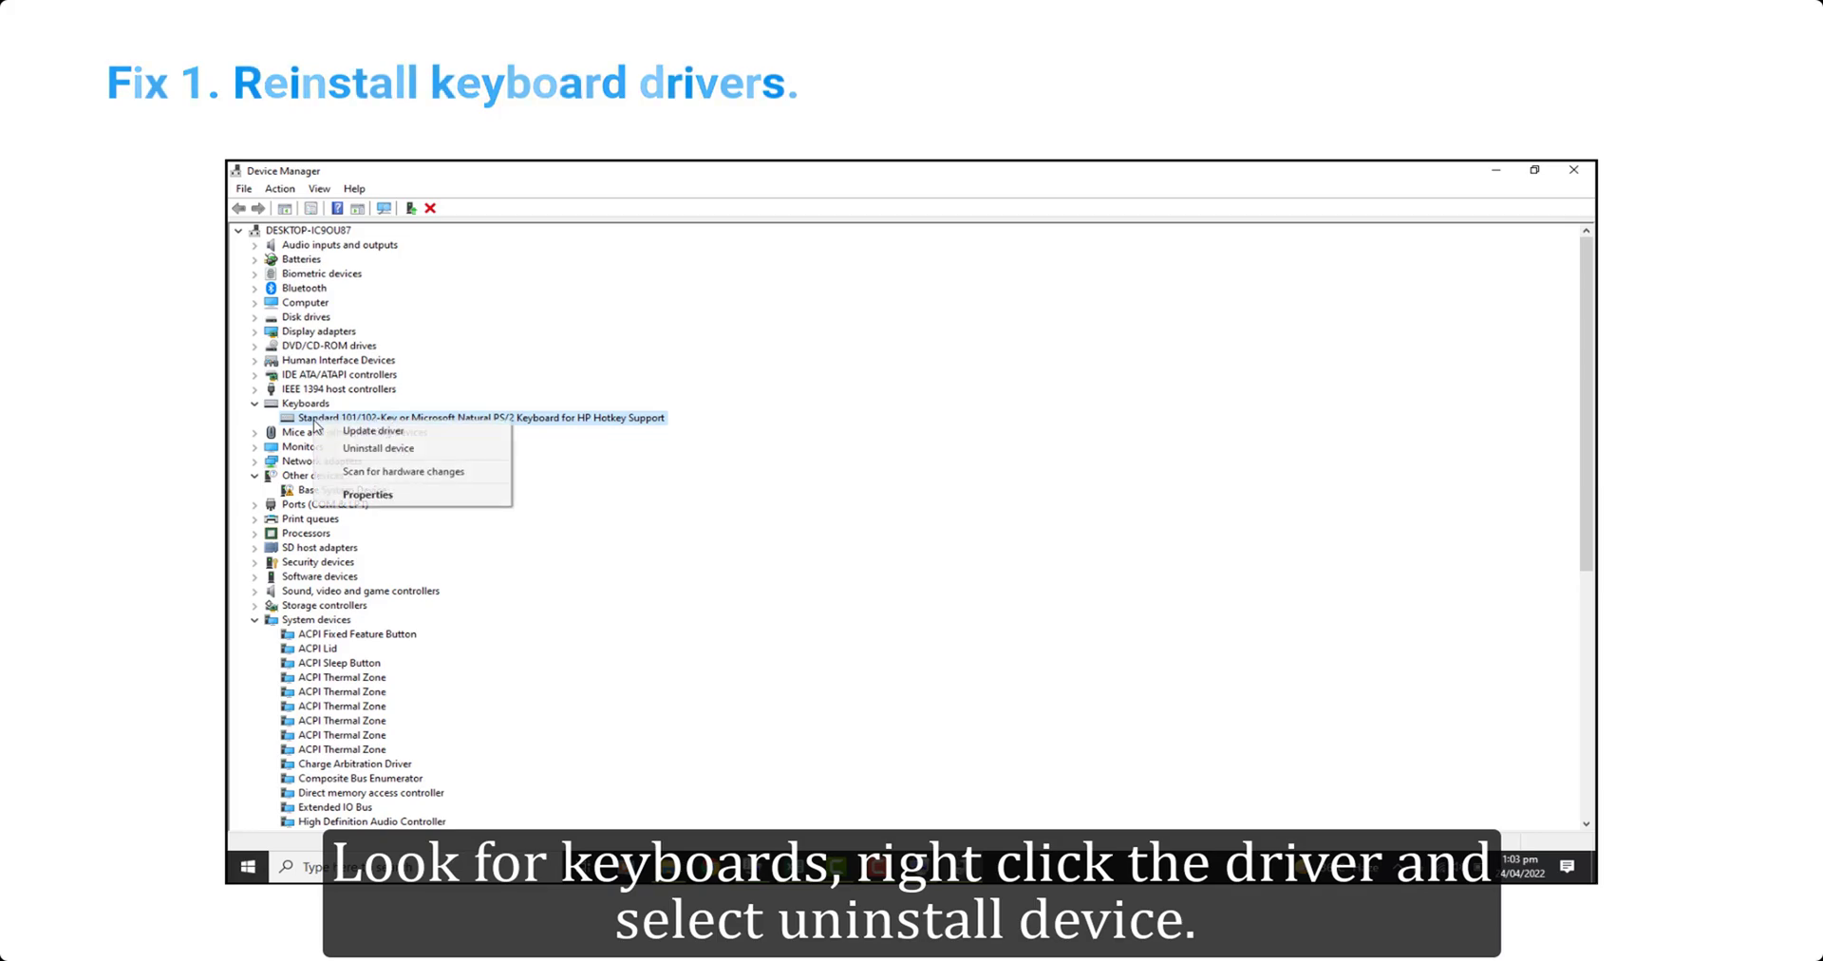
click(377, 448)
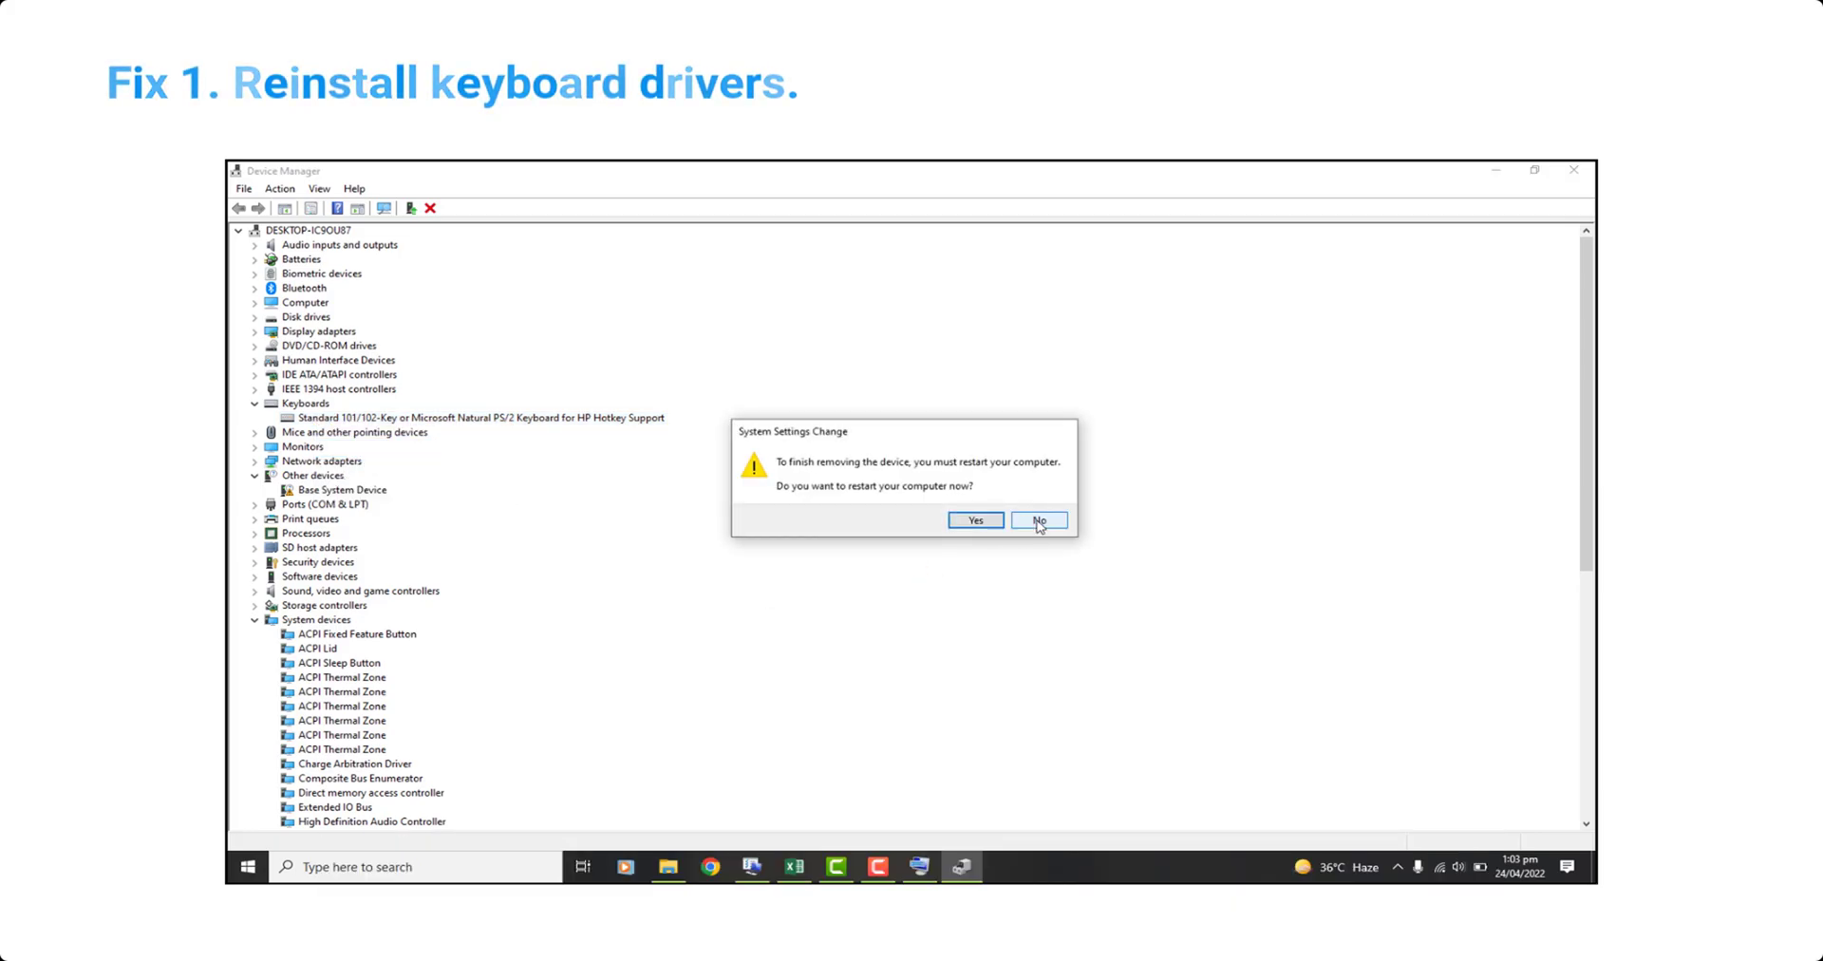
click(1036, 520)
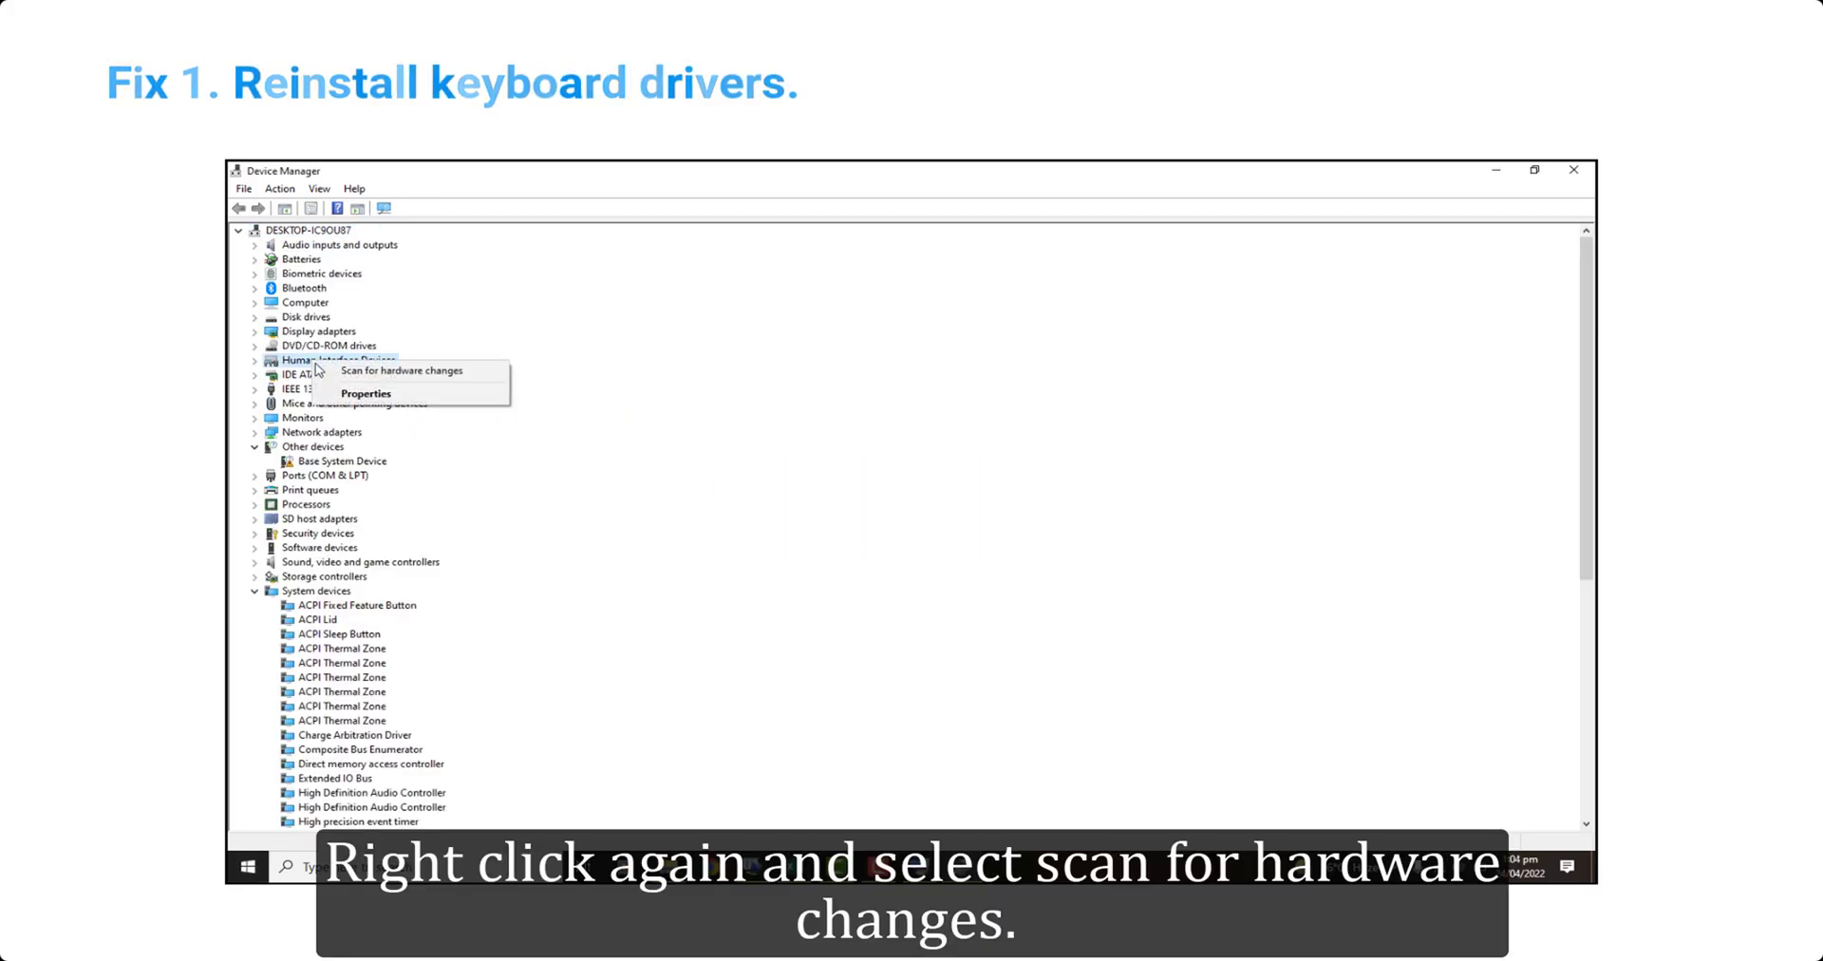
click(397, 370)
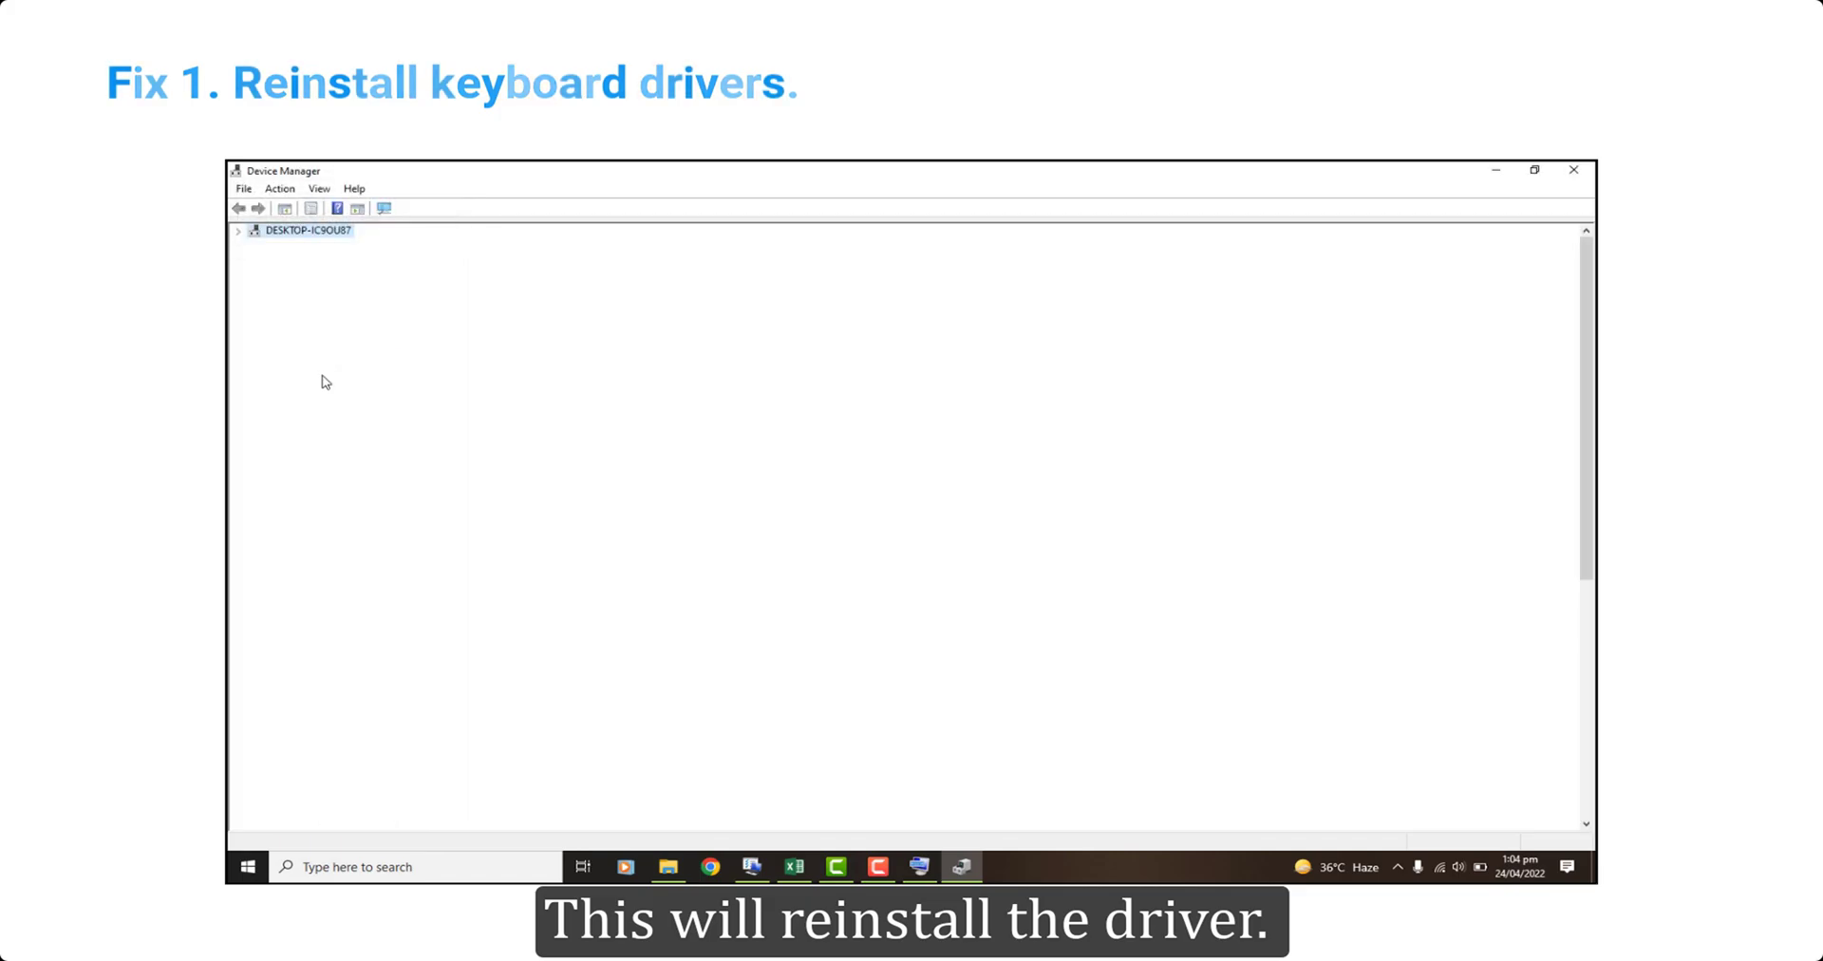
click(238, 228)
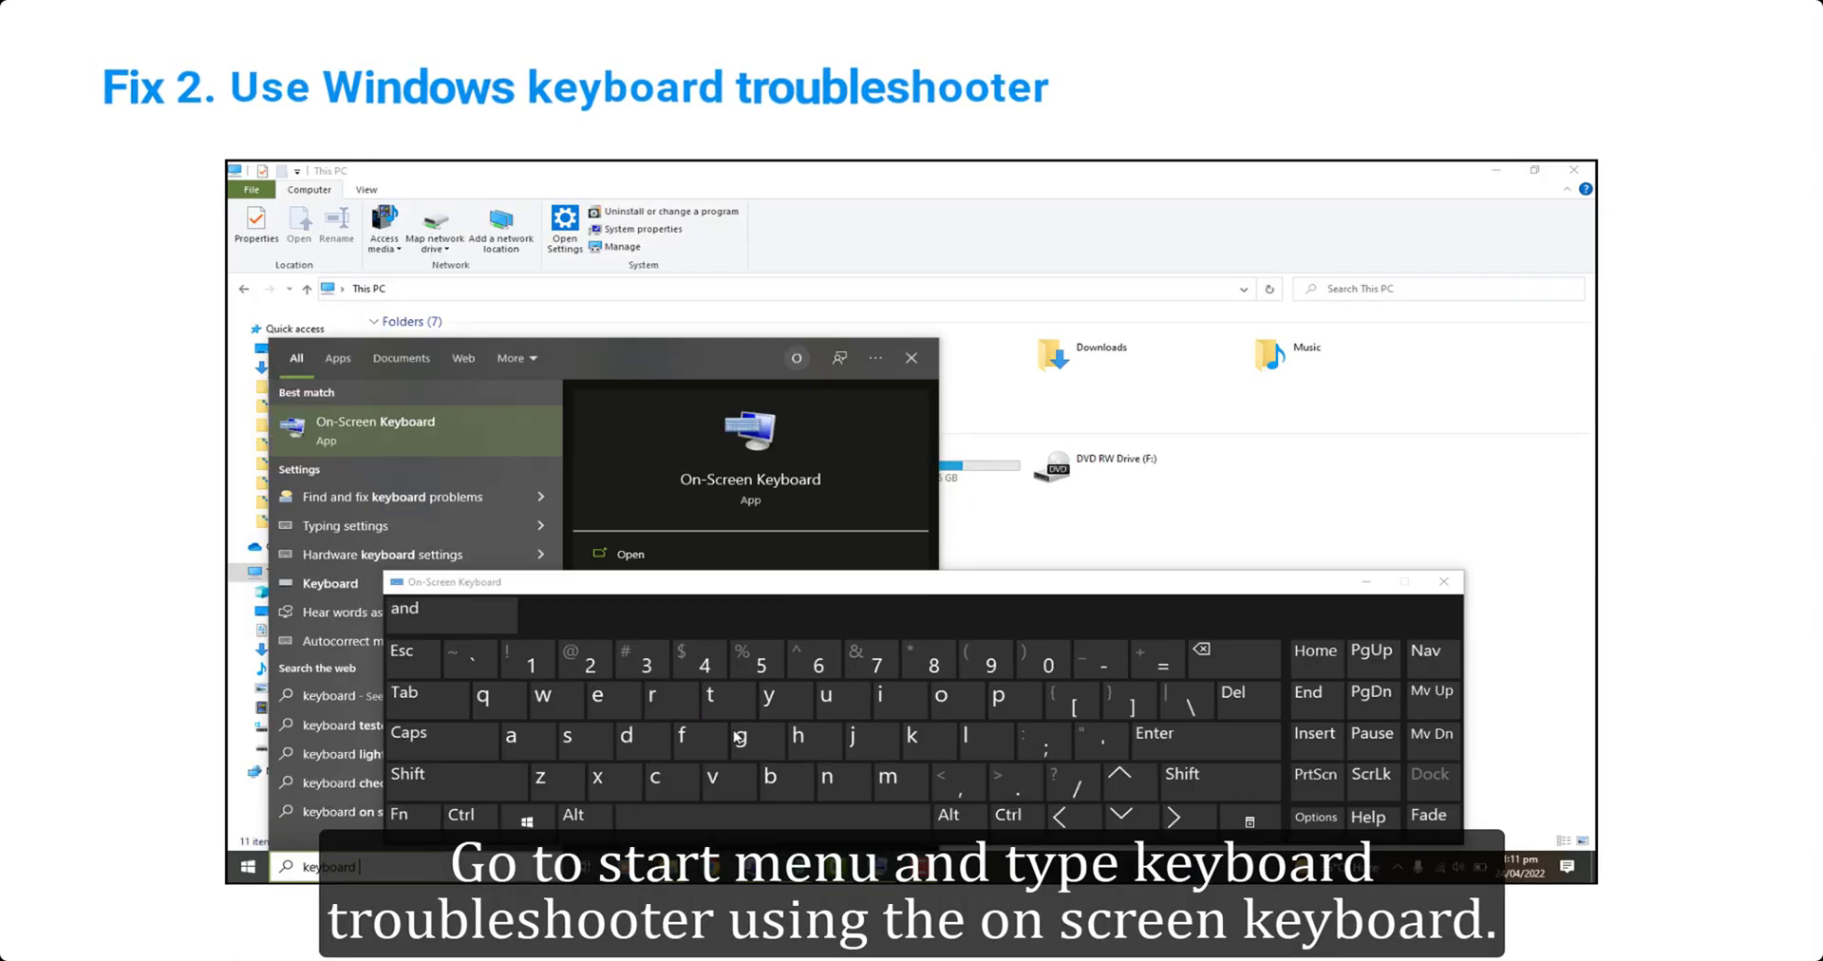
Step: Run the Find and fix keyboard problems troubleshooter
click(401, 496)
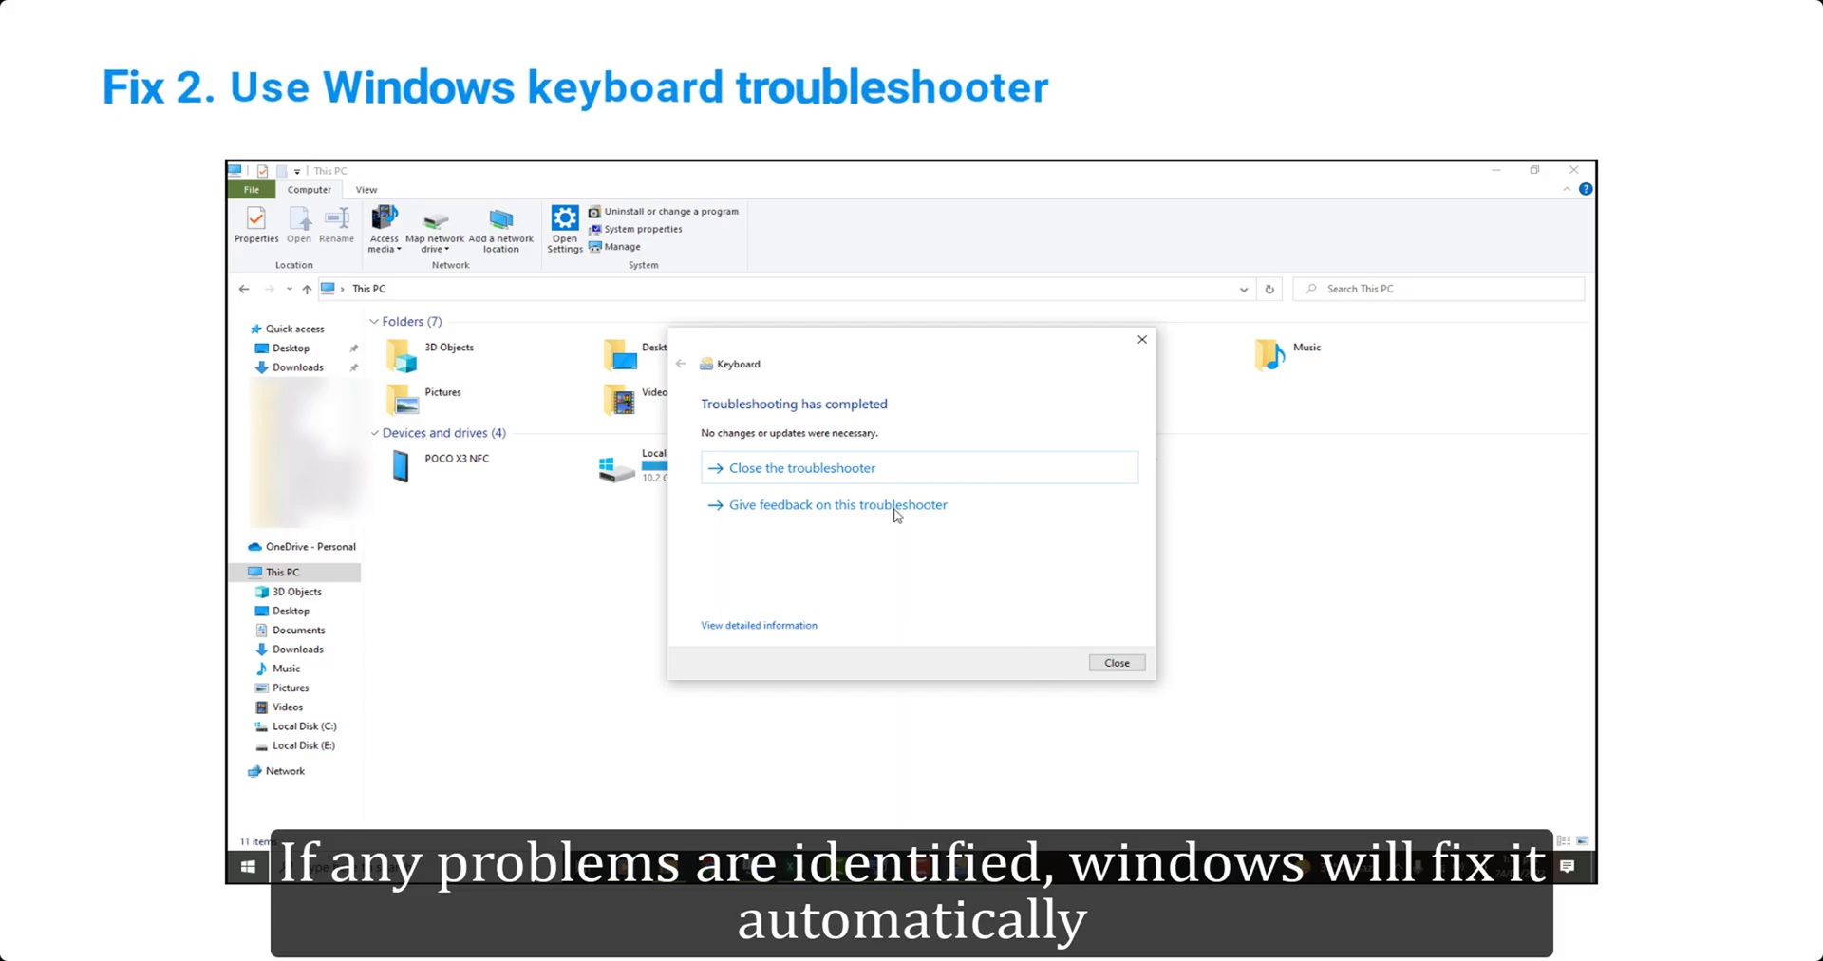
mouse_move(884, 490)
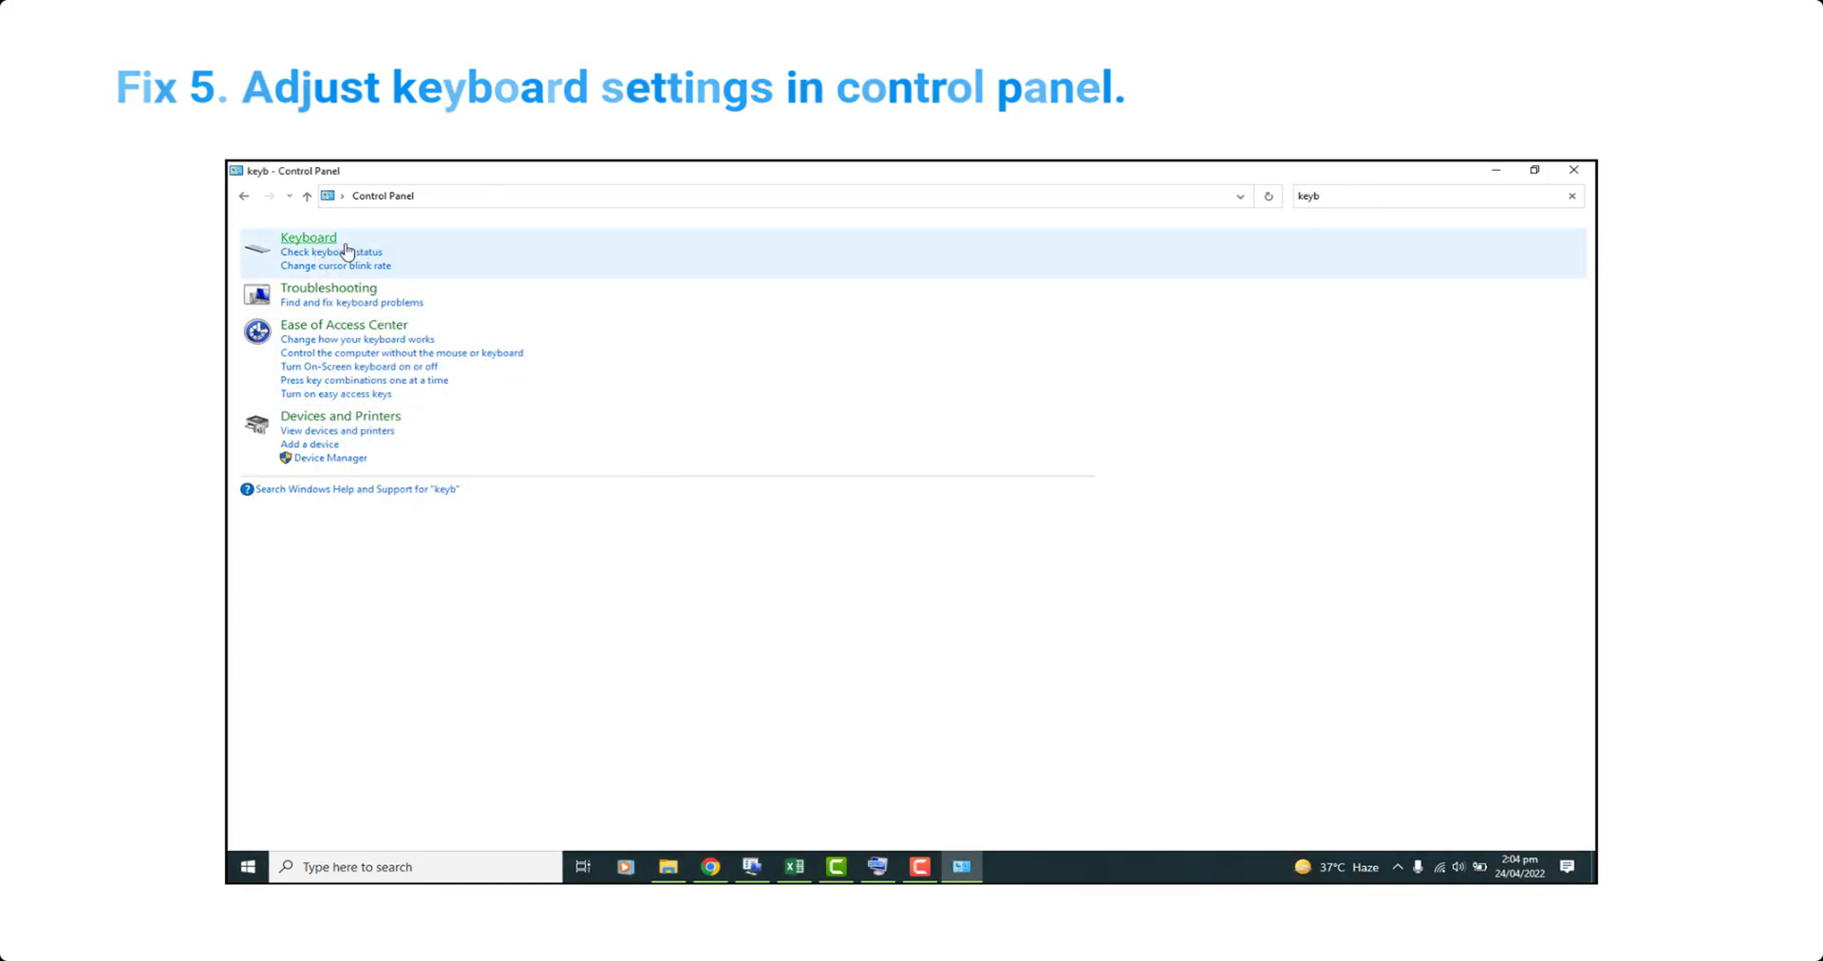
Step: Open Keyboard settings from the Control Panel 'keyb' search results
click(308, 237)
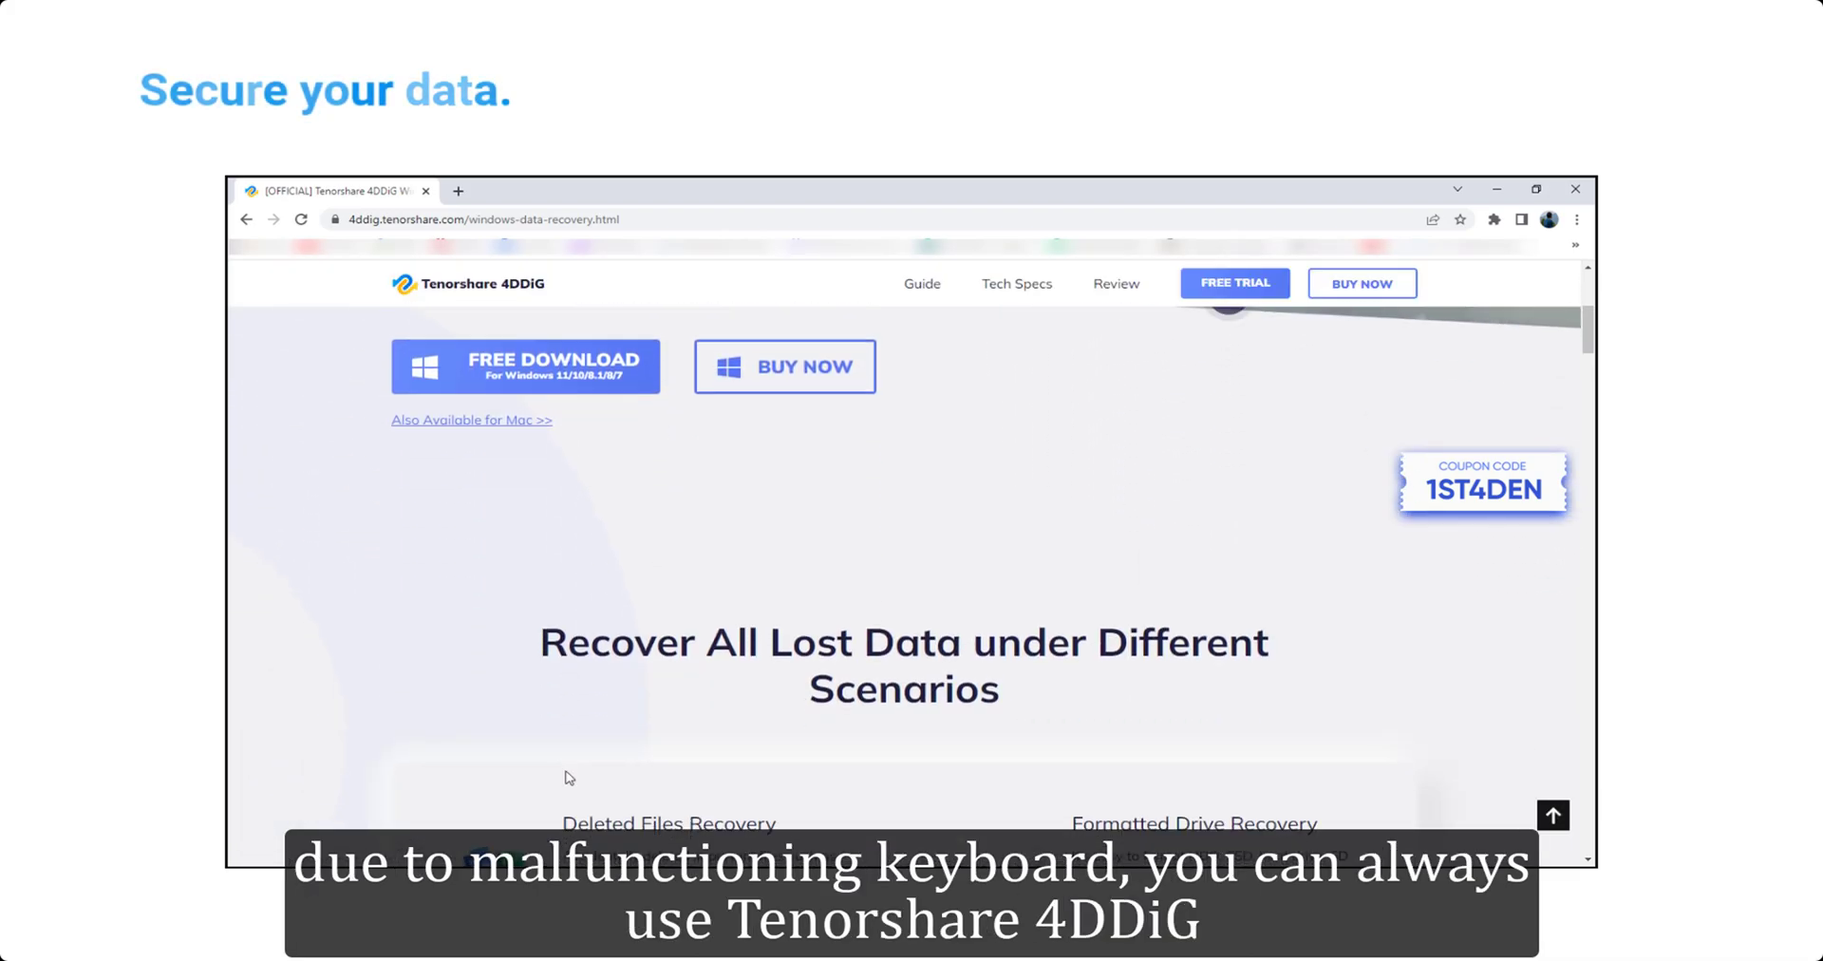
Step: Scroll the Tenorshare 4DDiG Windows data recovery page down to the FAQs
scroll(down, 3)
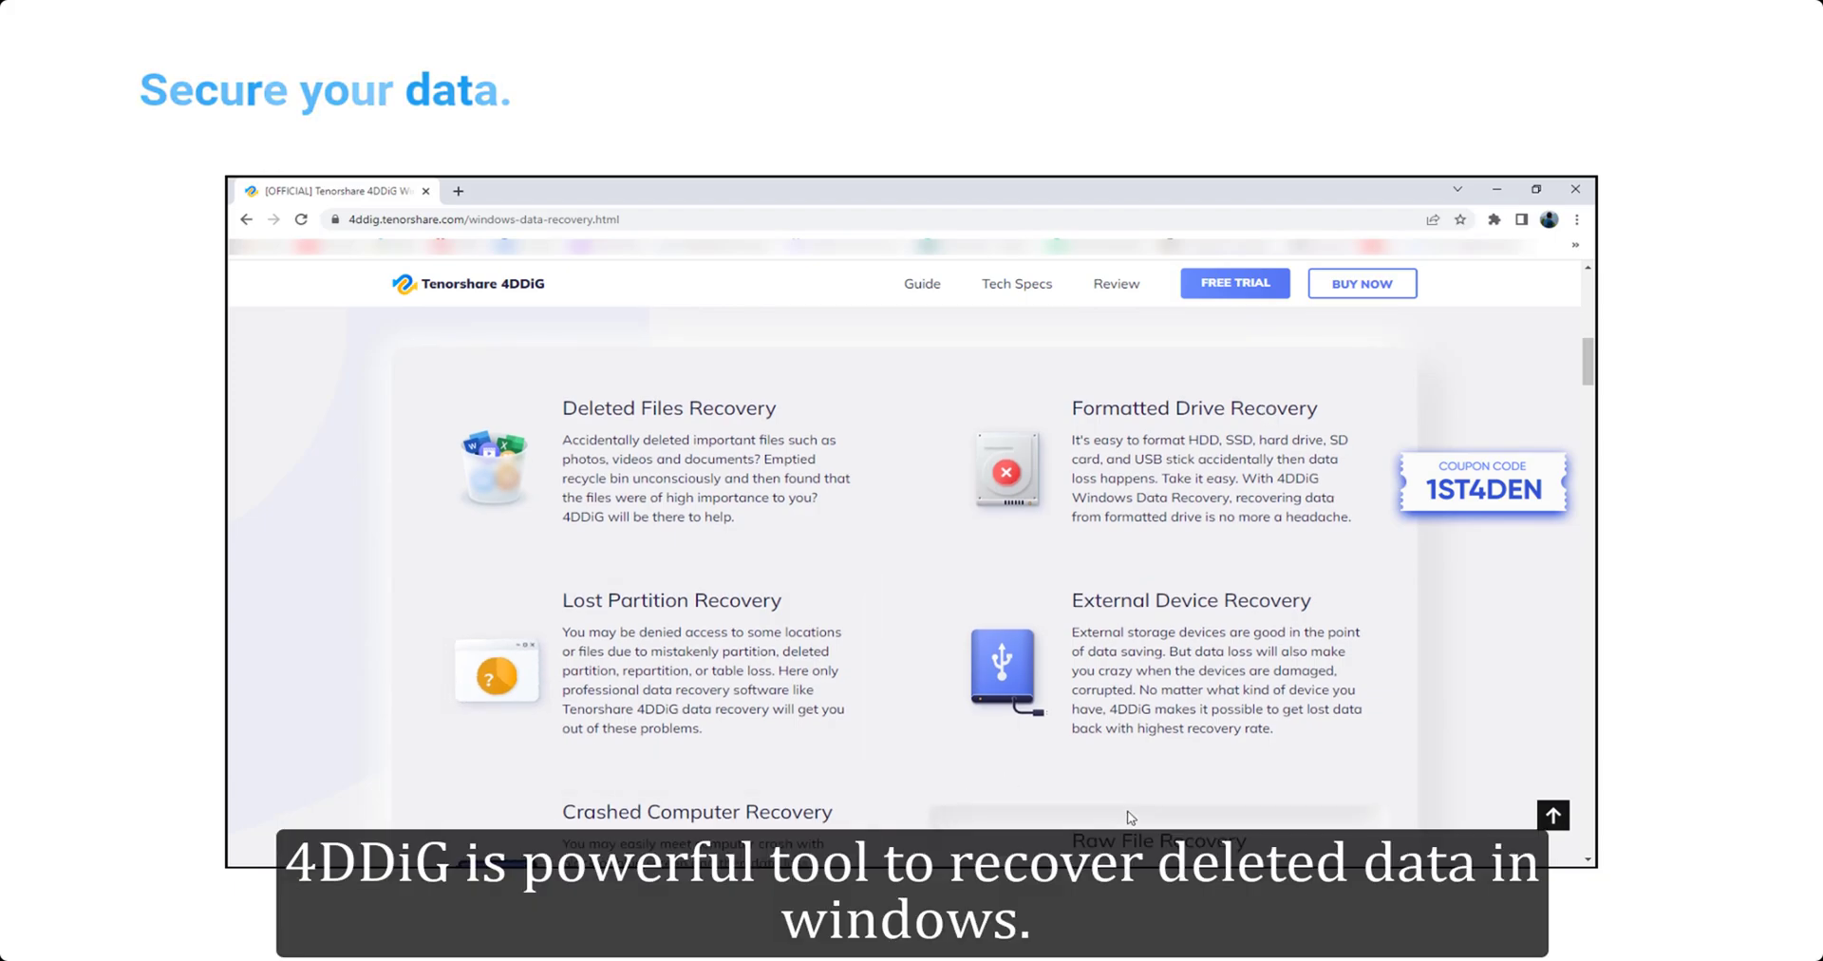
scroll(down, 3)
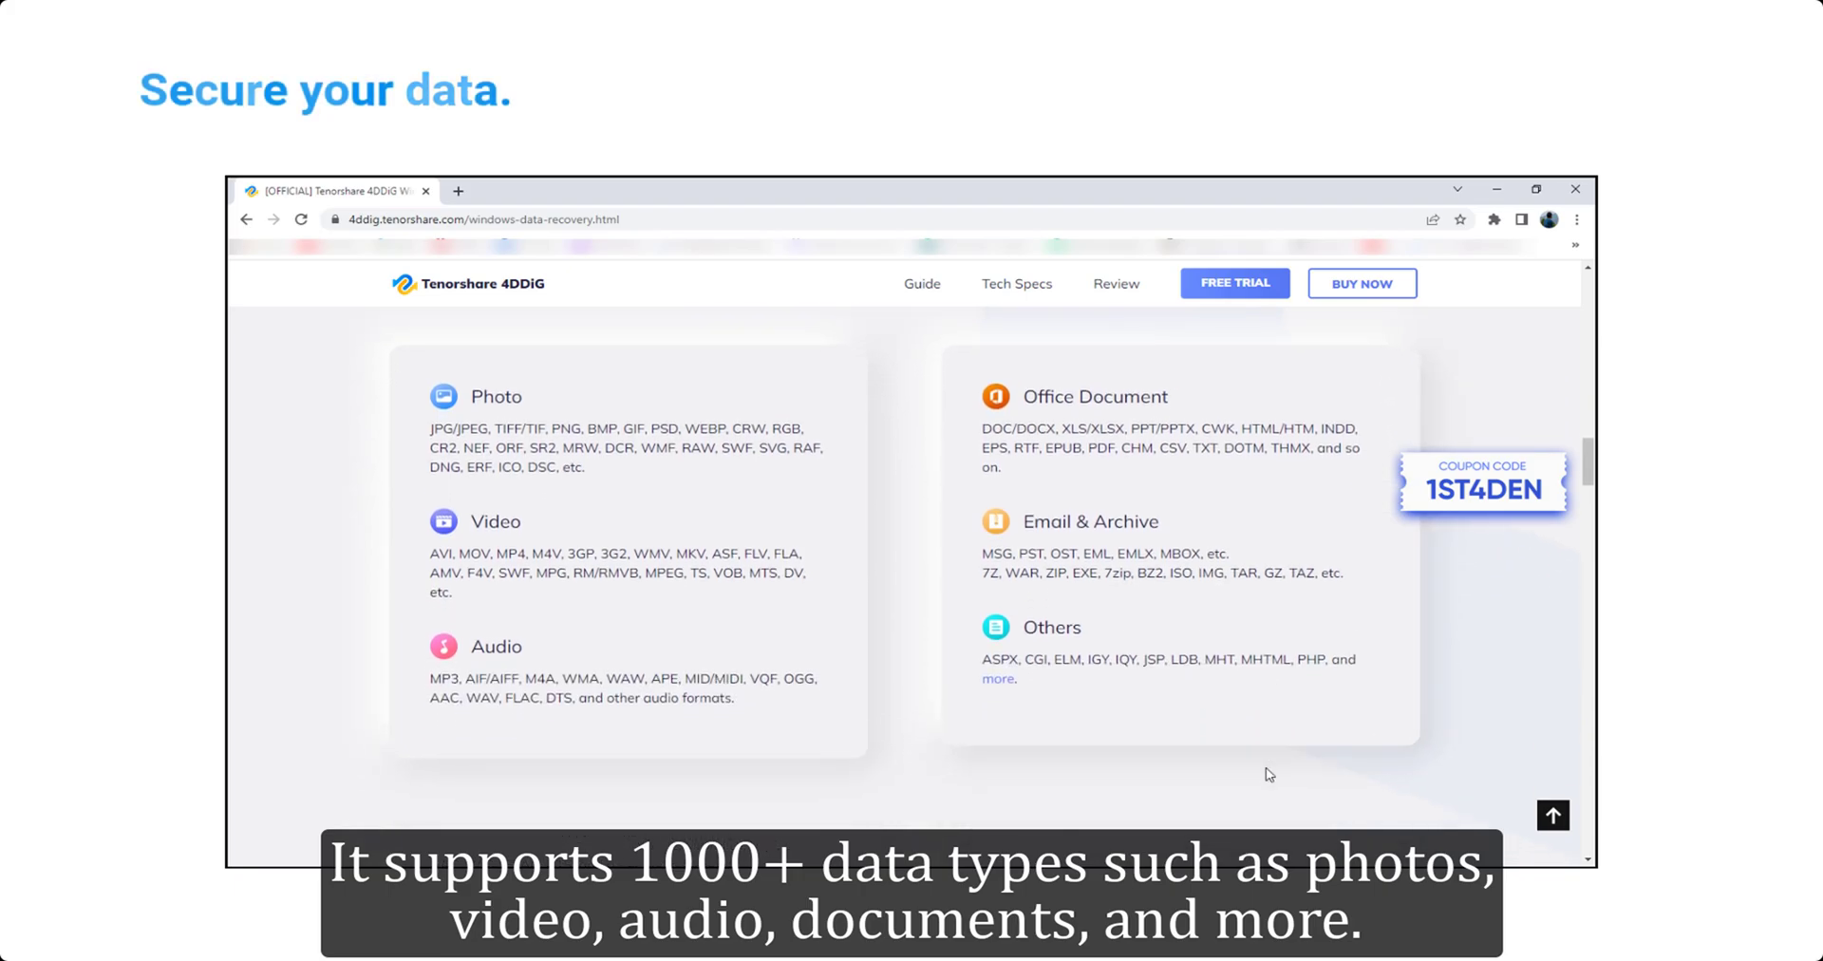
scroll(up, 3)
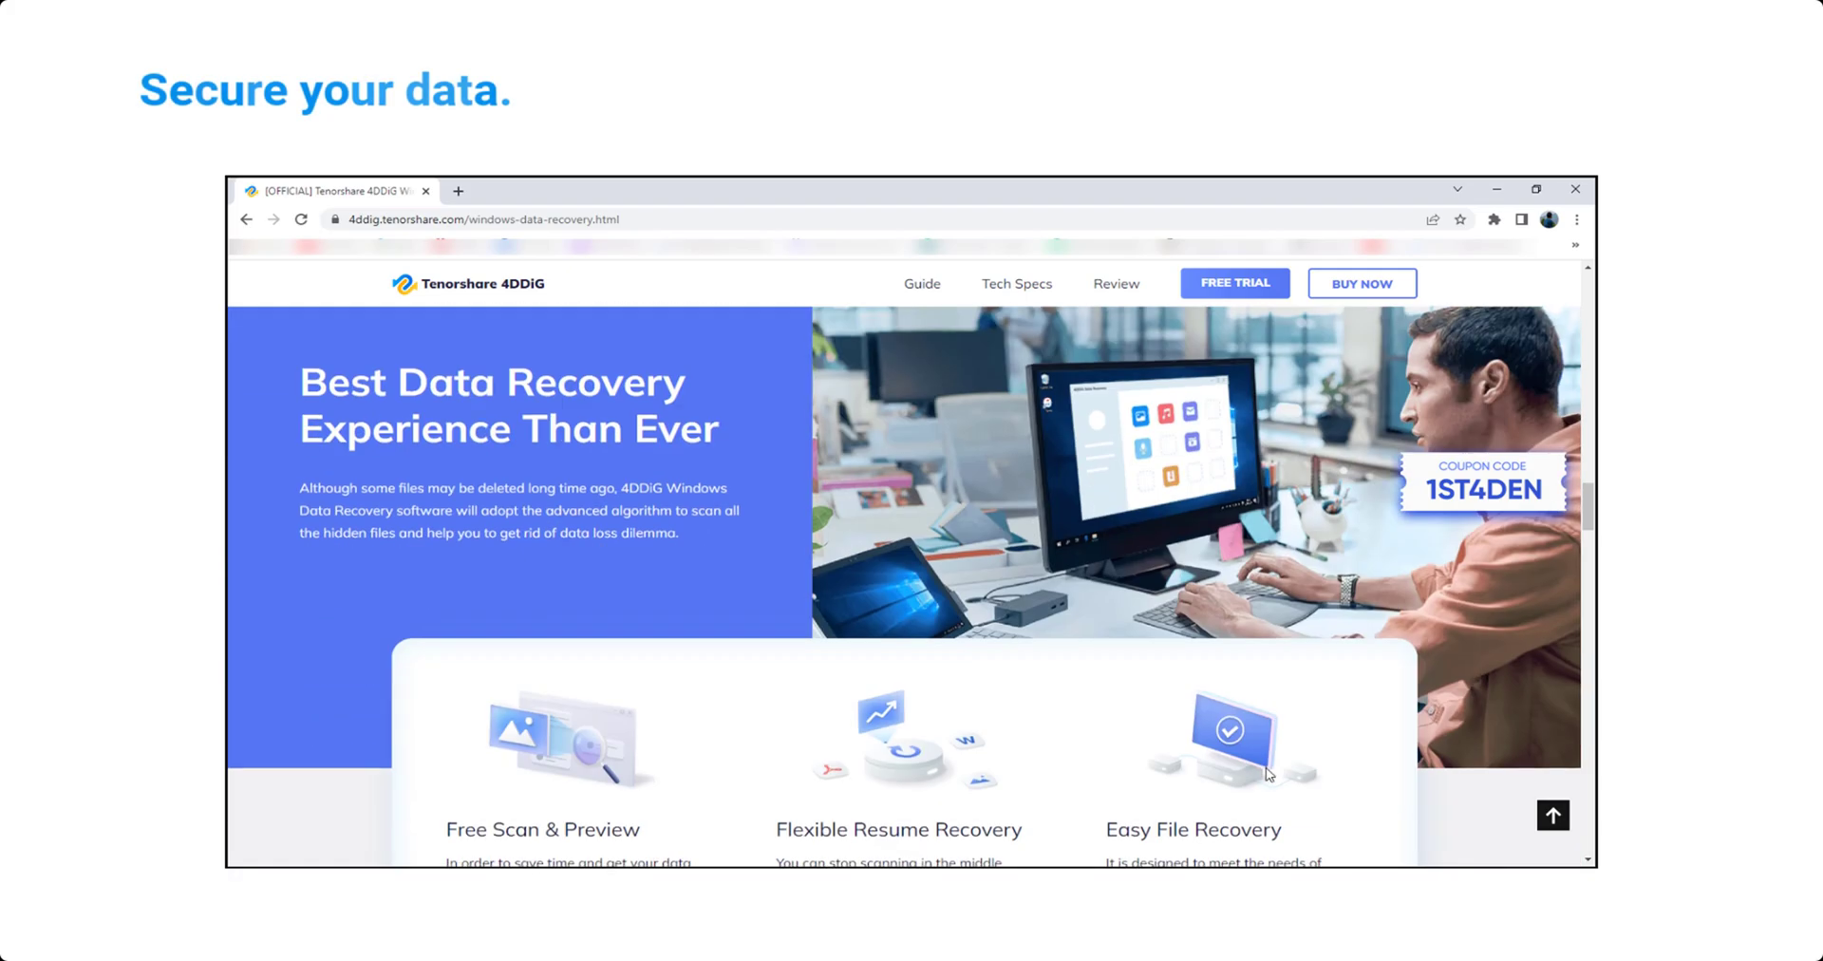
scroll(down, 3)
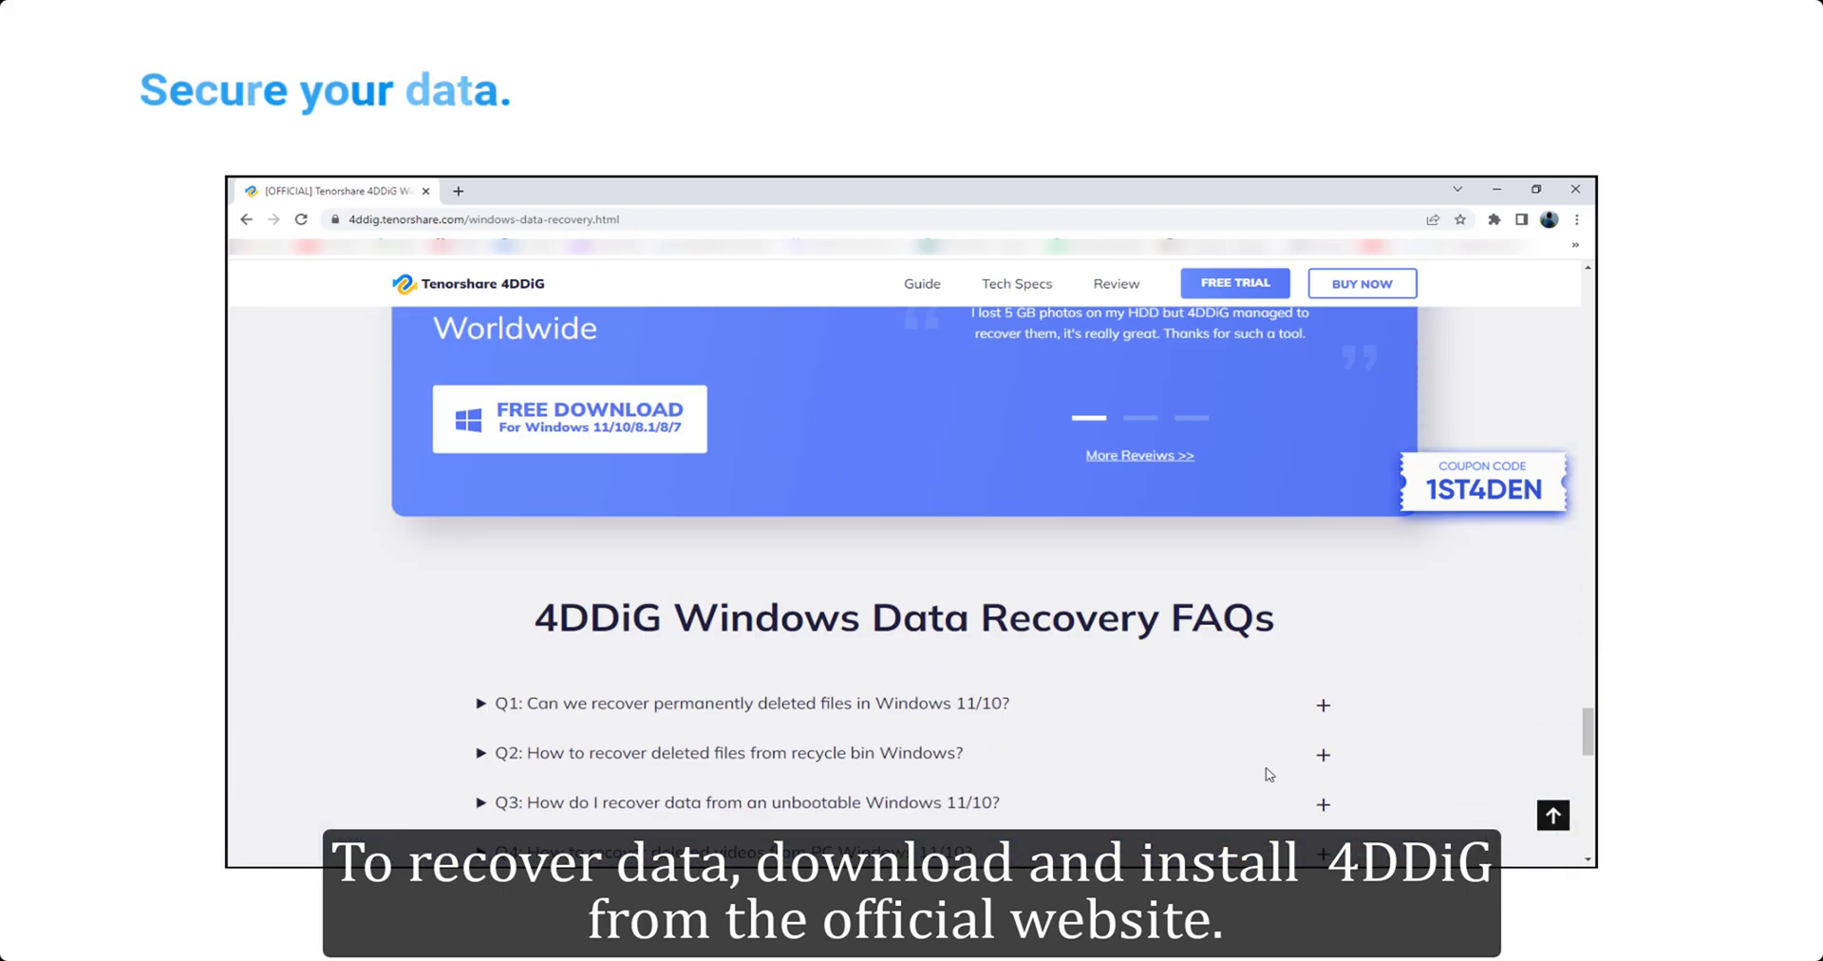
scroll(up, 3)
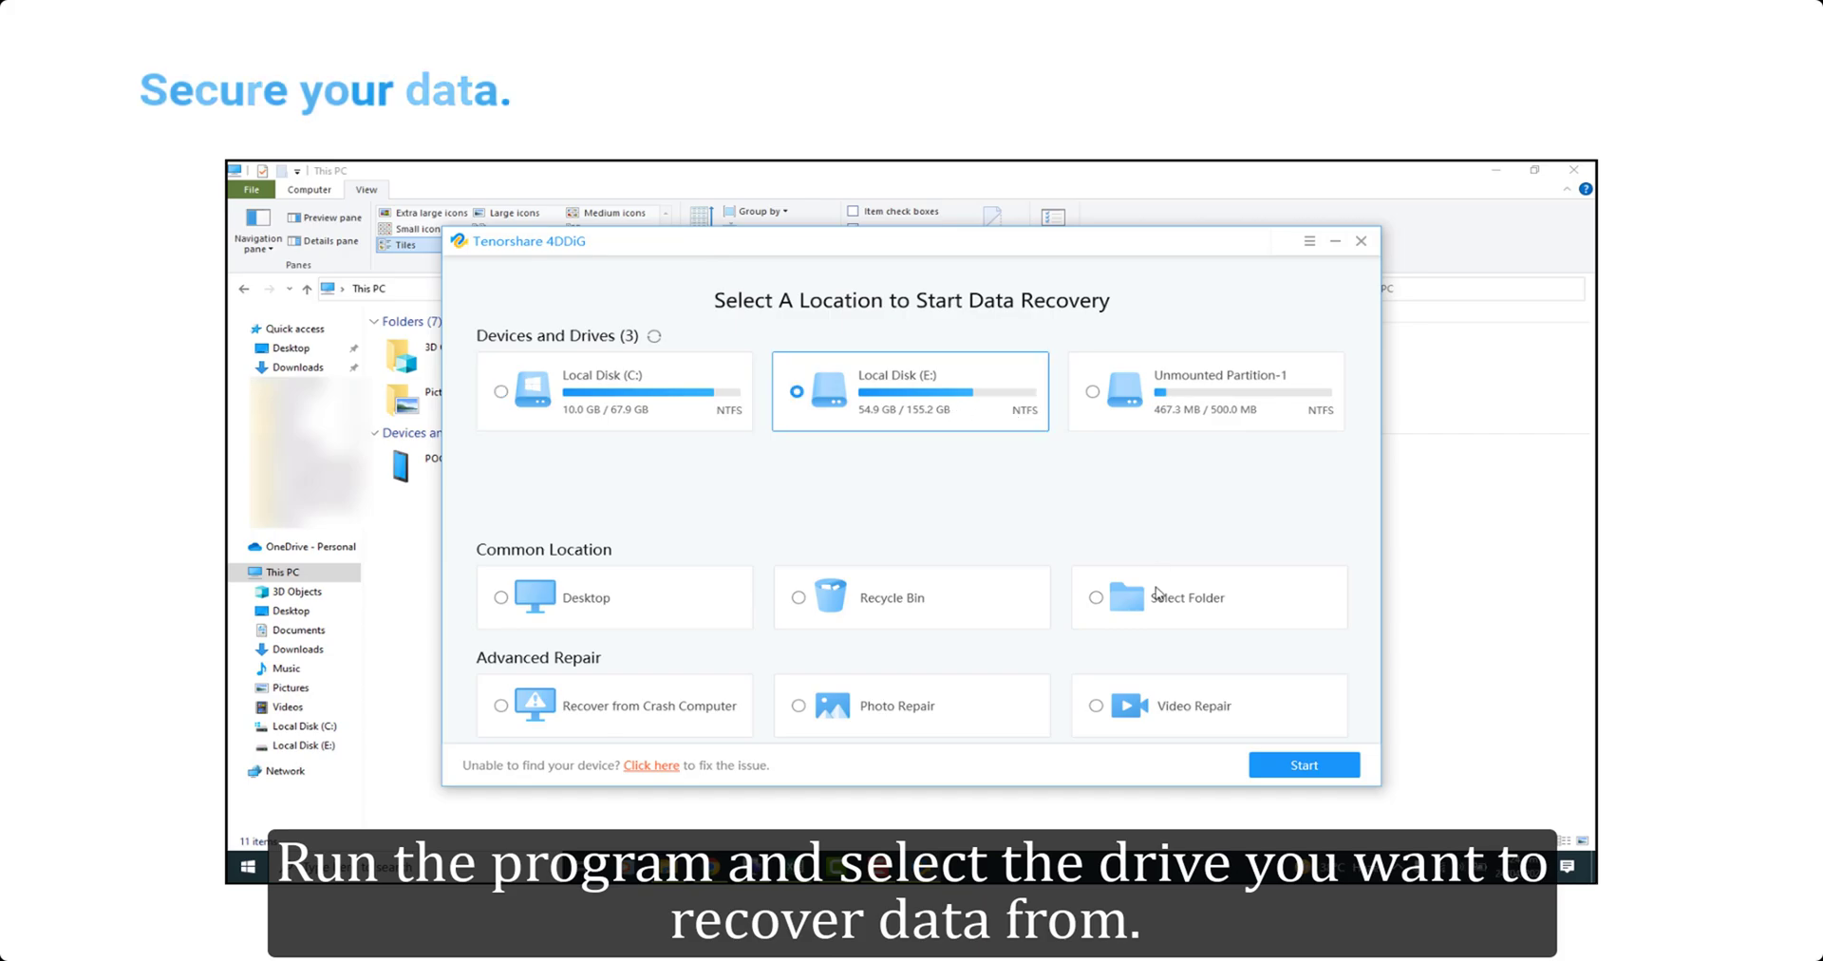
Step: Scan Local Disk (E:) for the Photo file type only and dismiss the tips
click(1302, 765)
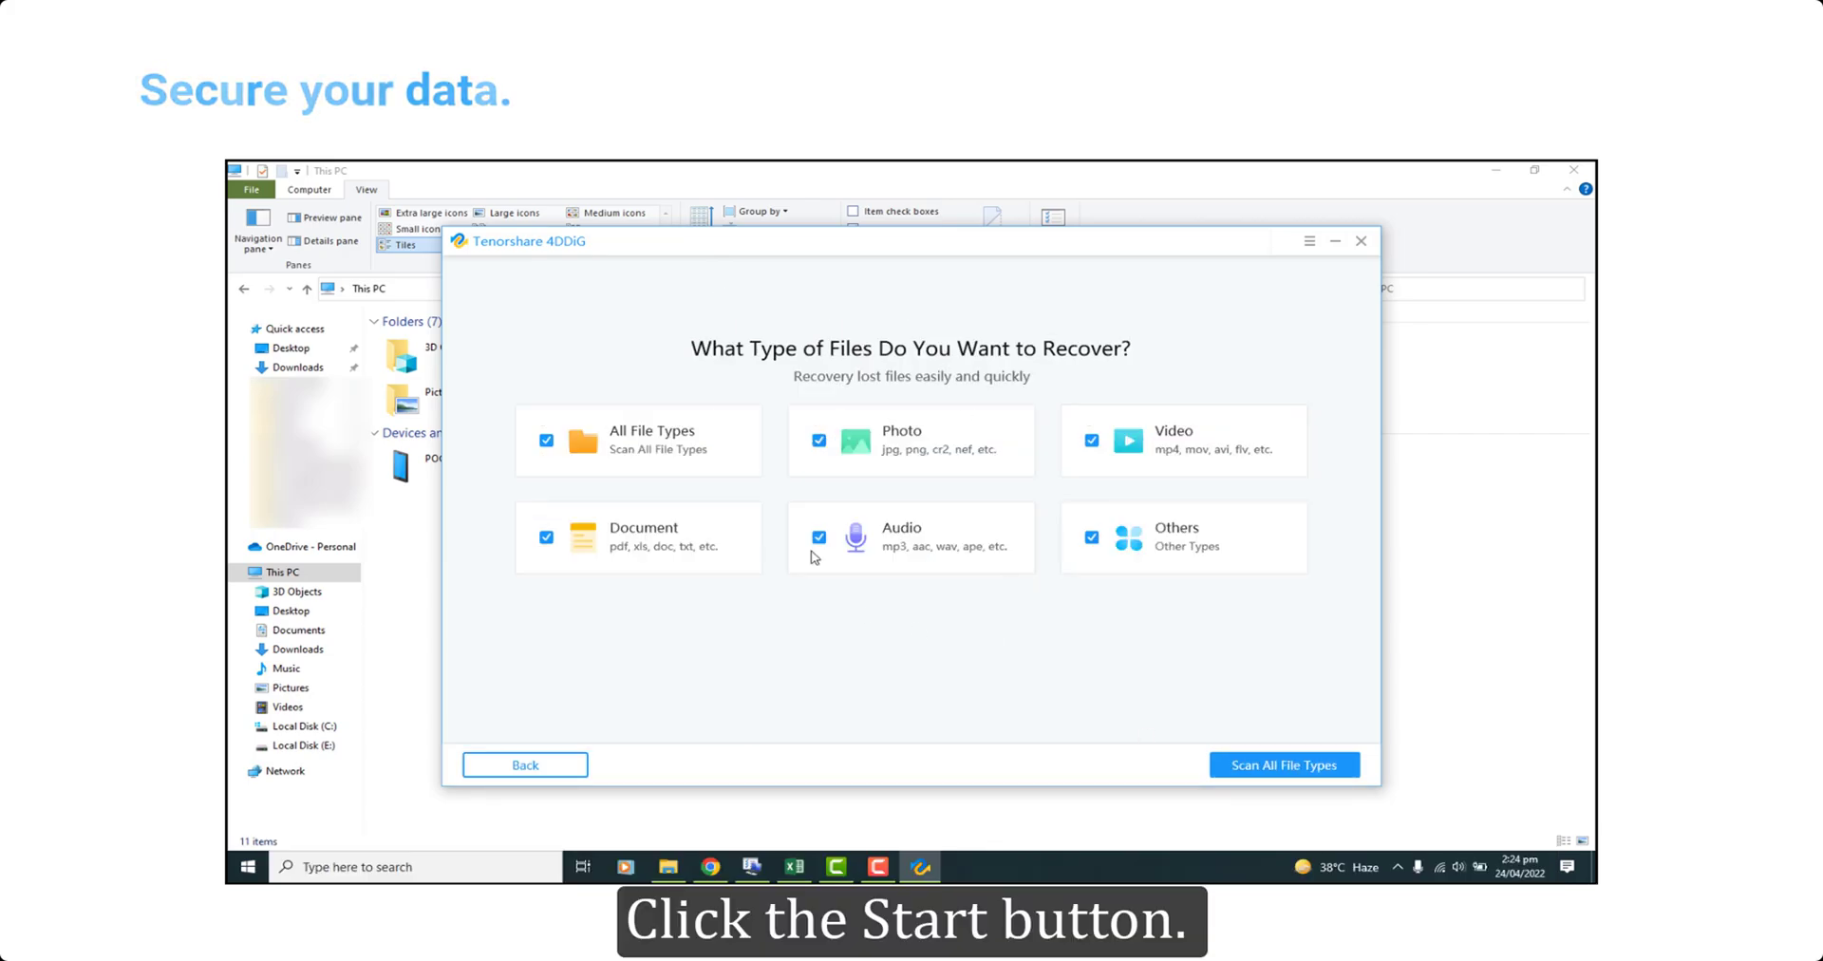
click(547, 440)
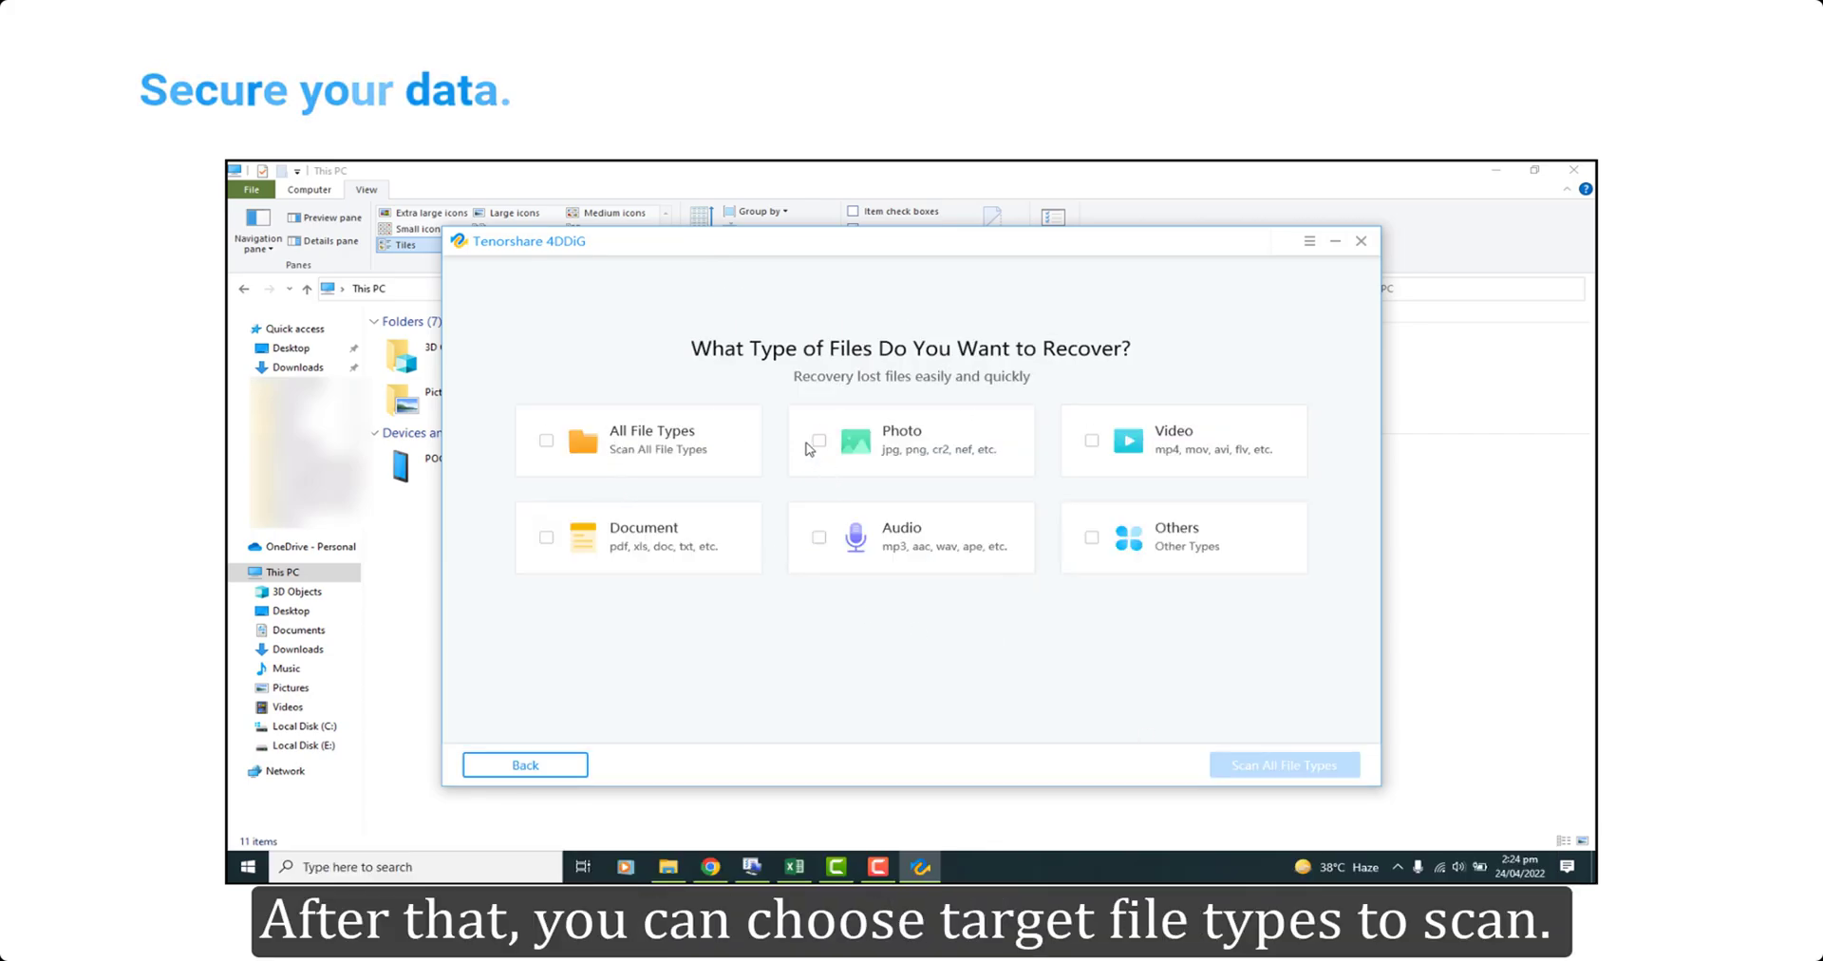
click(818, 440)
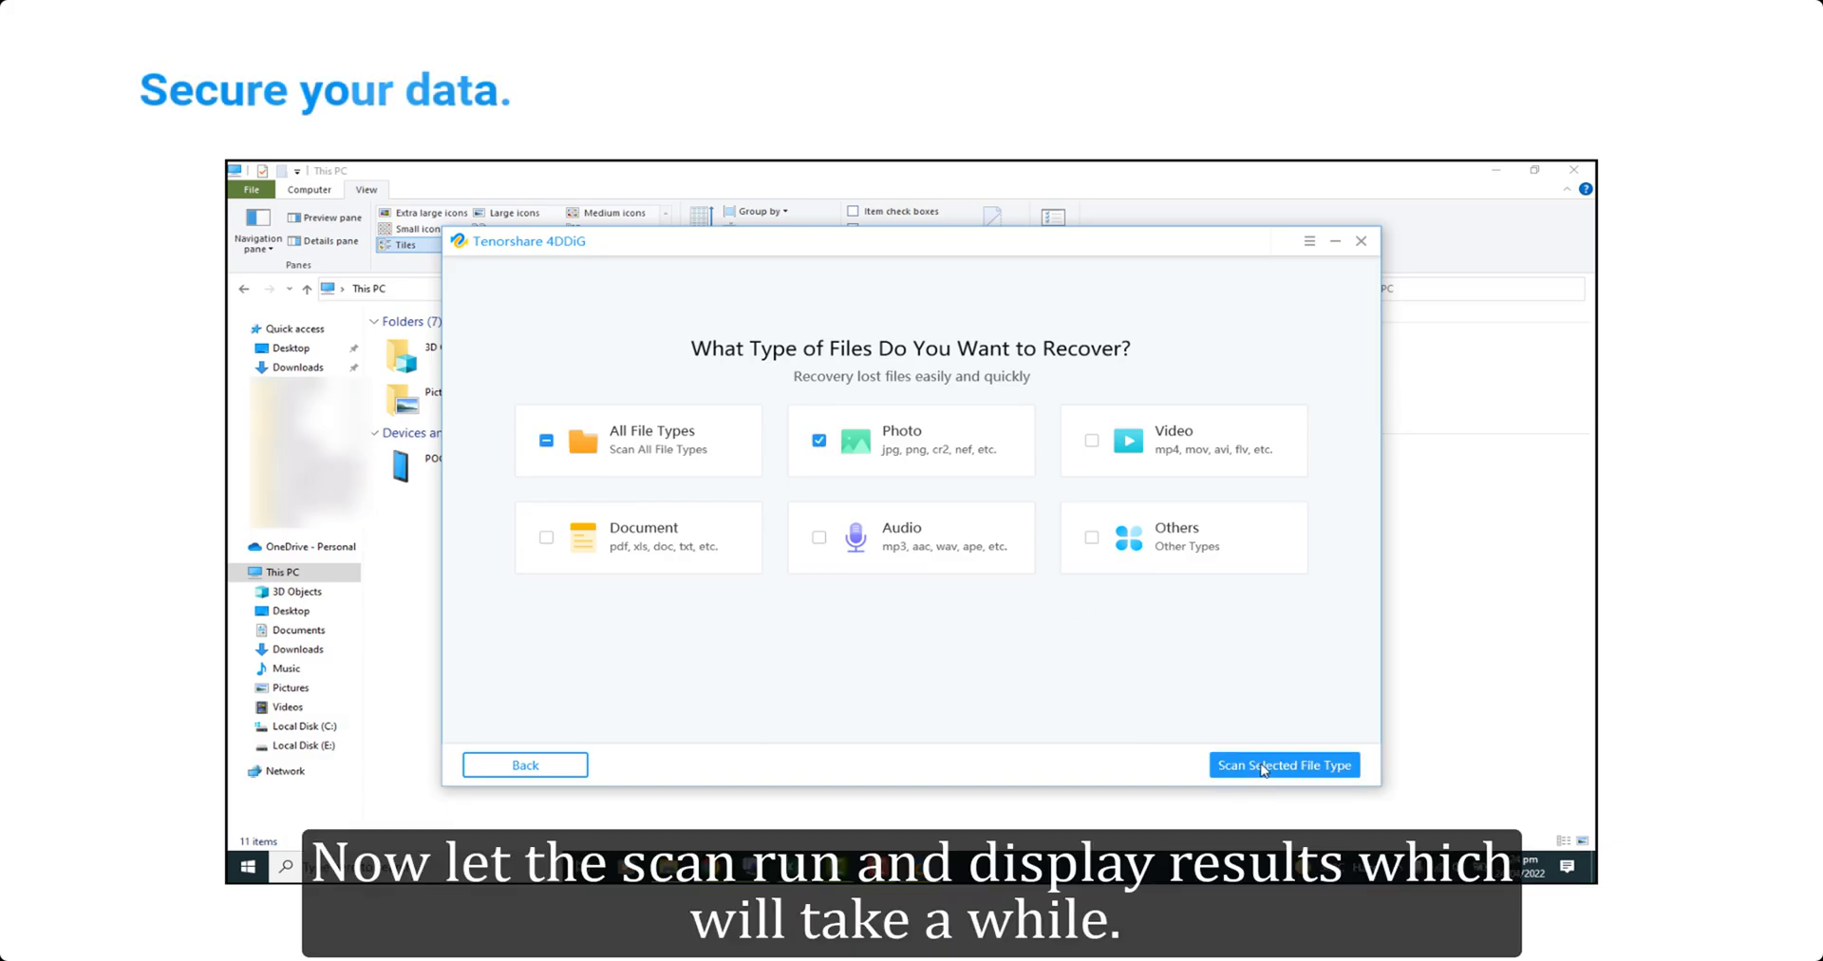
click(1283, 764)
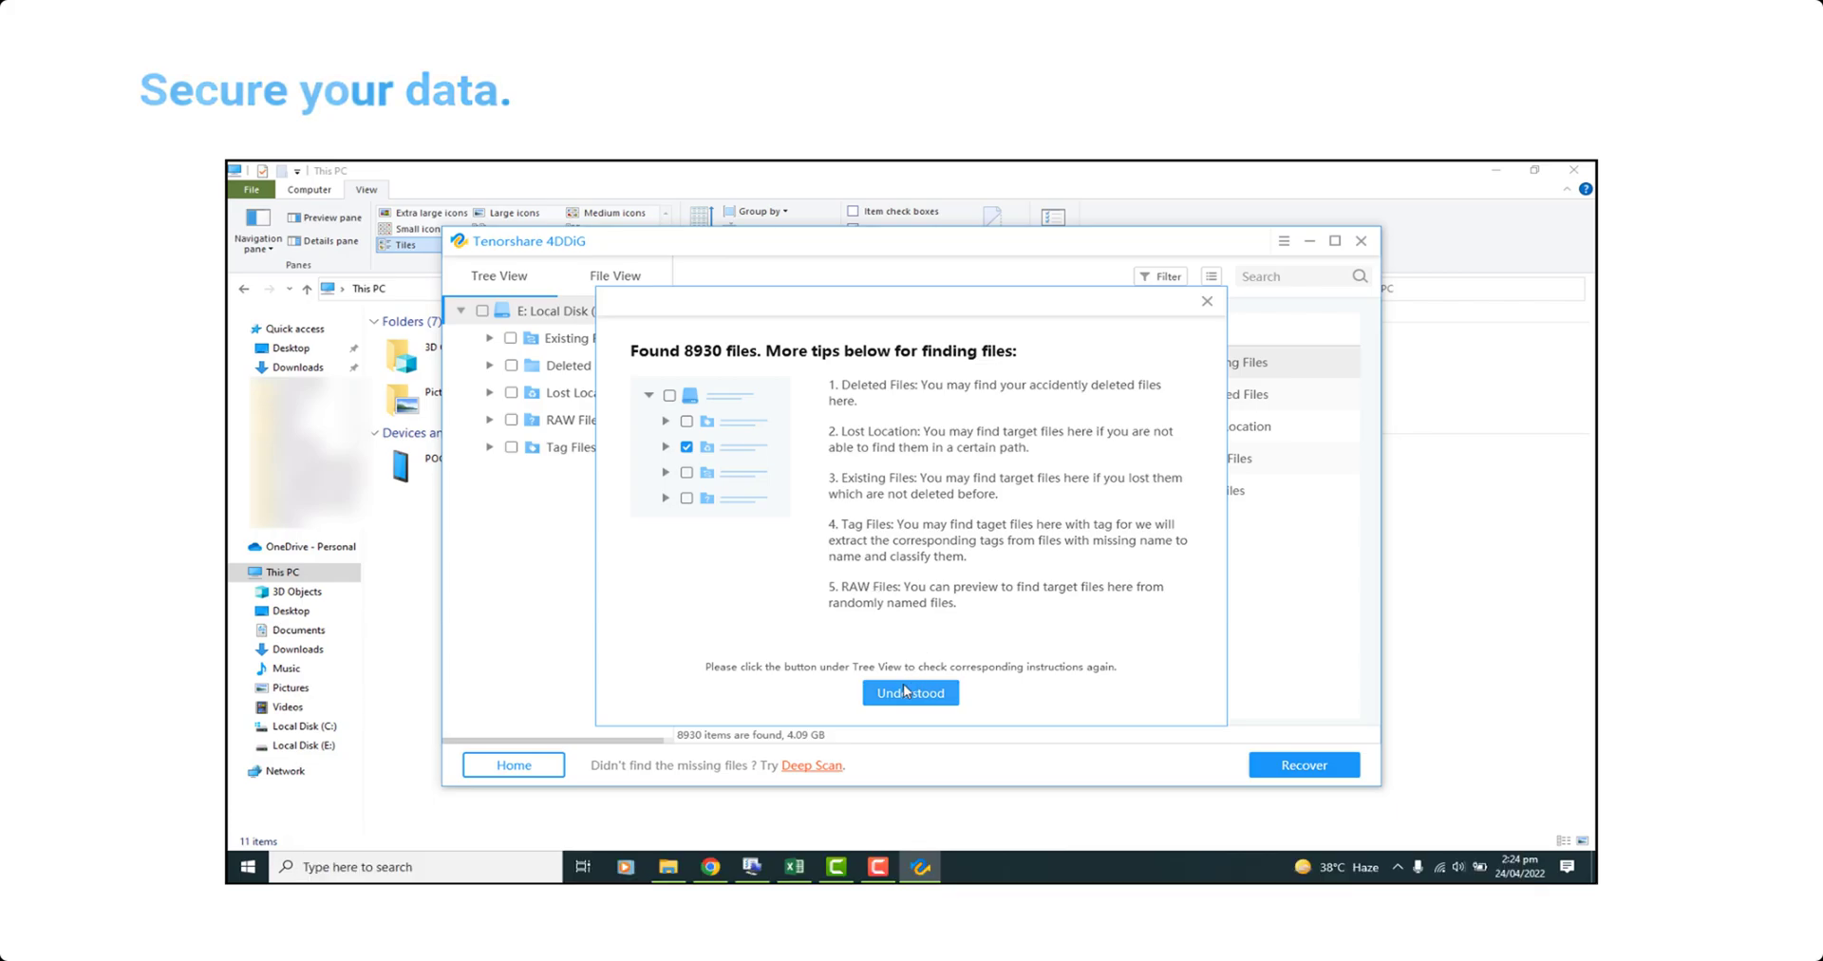
click(909, 692)
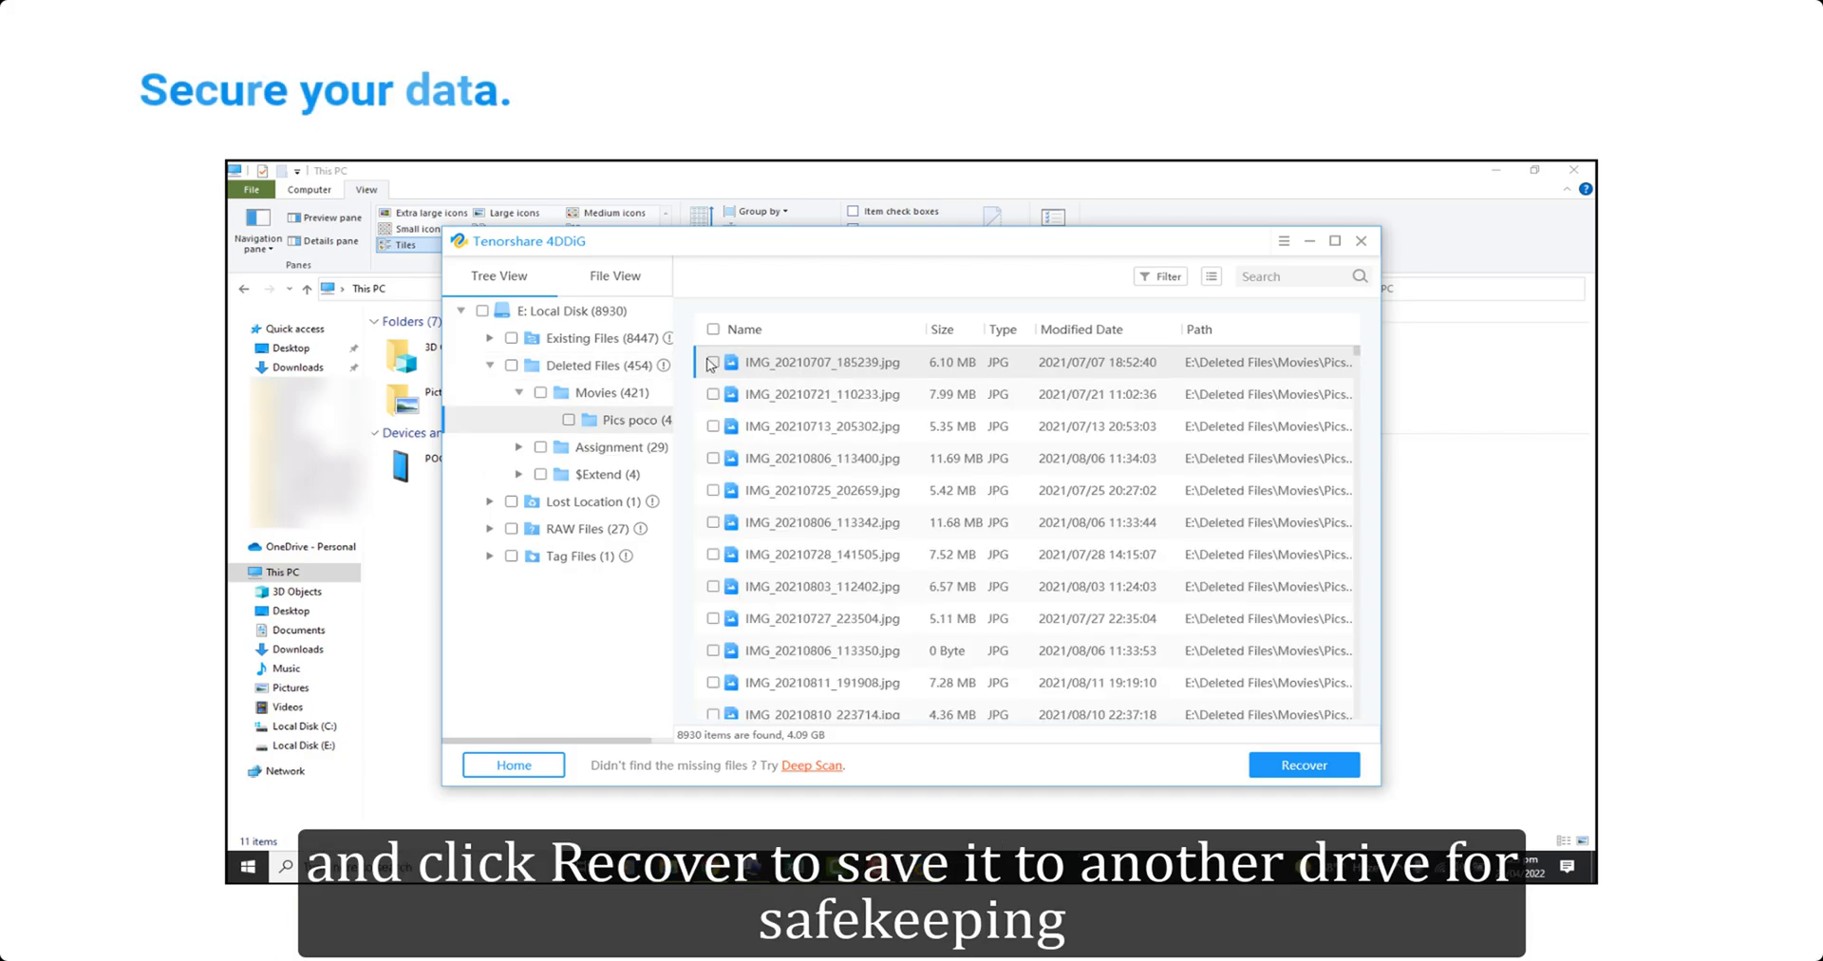
Step: Recover IMG_20210707_185239.jpg to the Desktop
click(713, 361)
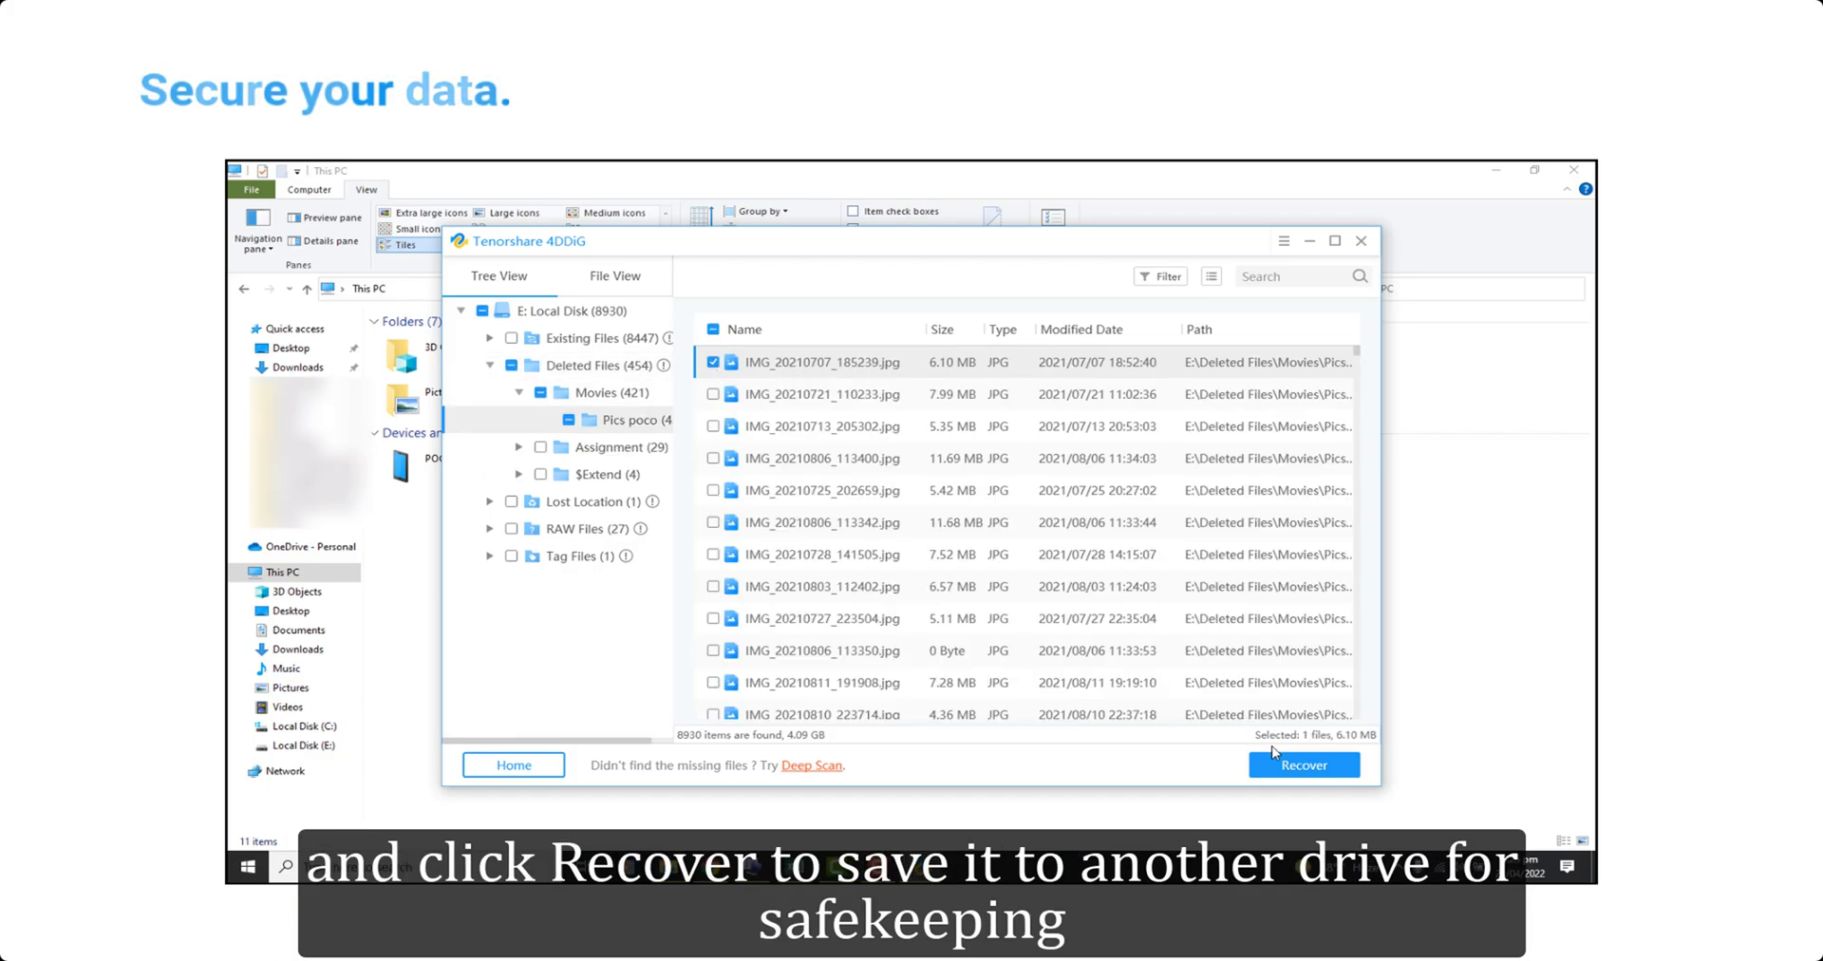
click(1303, 764)
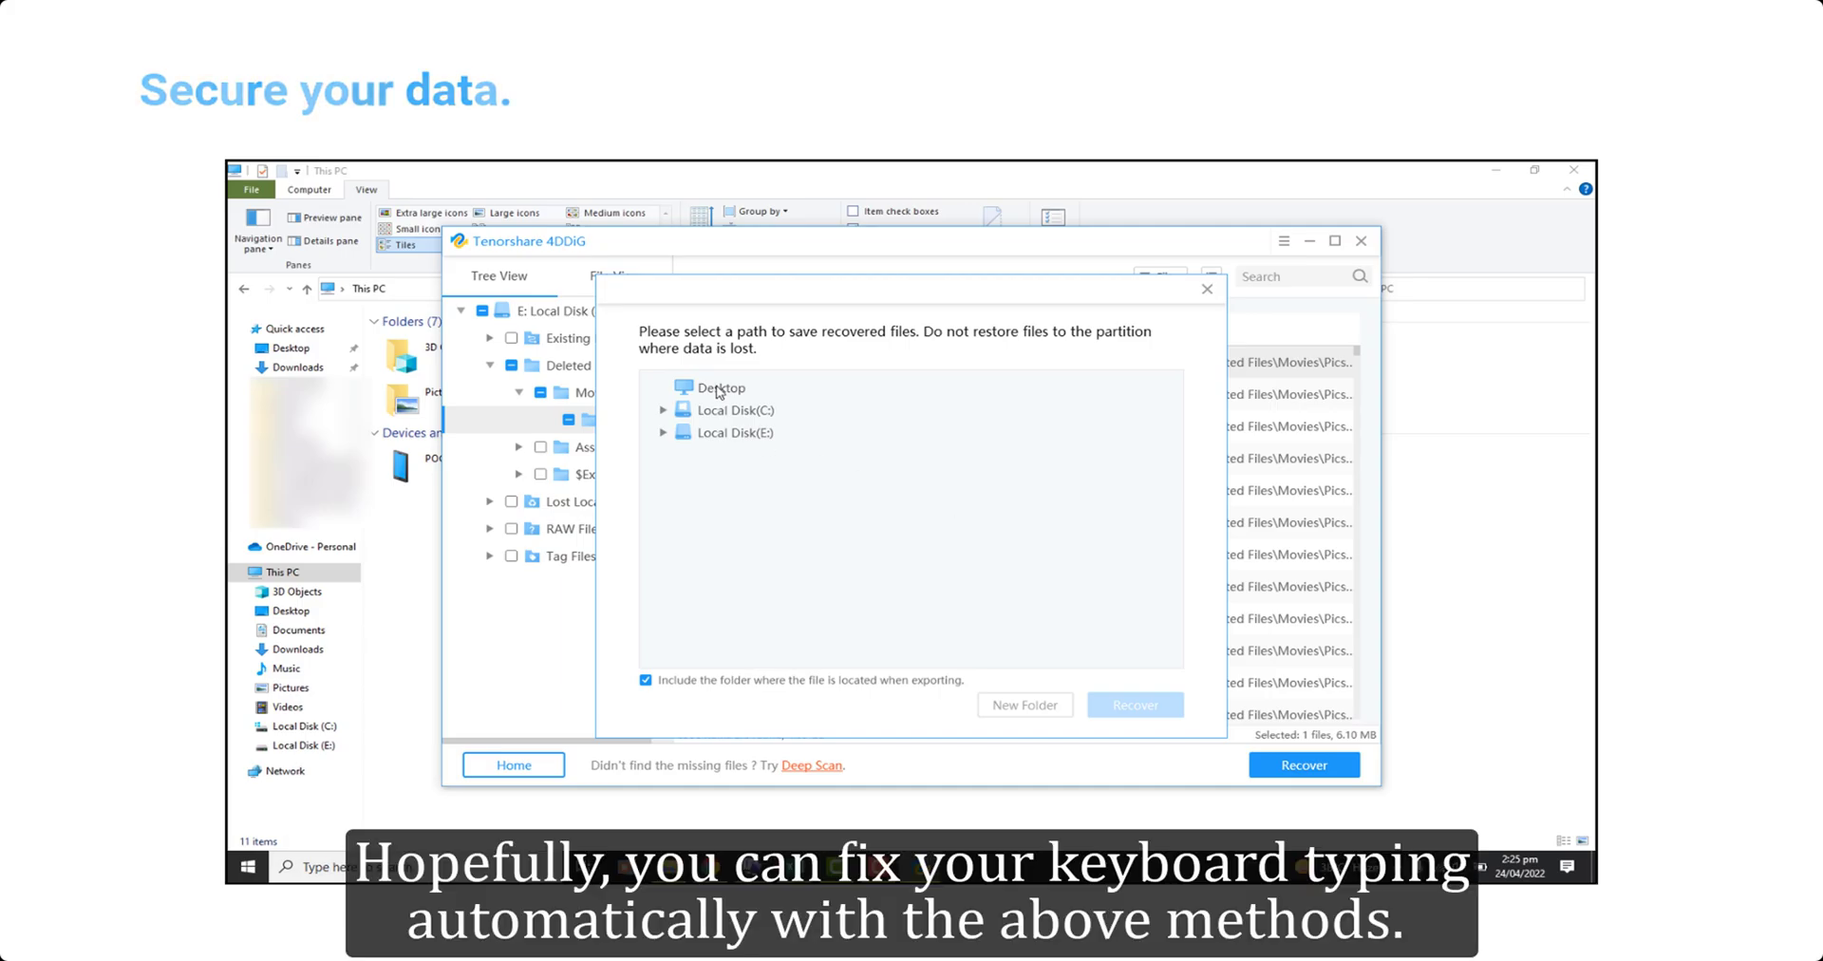
click(1133, 705)
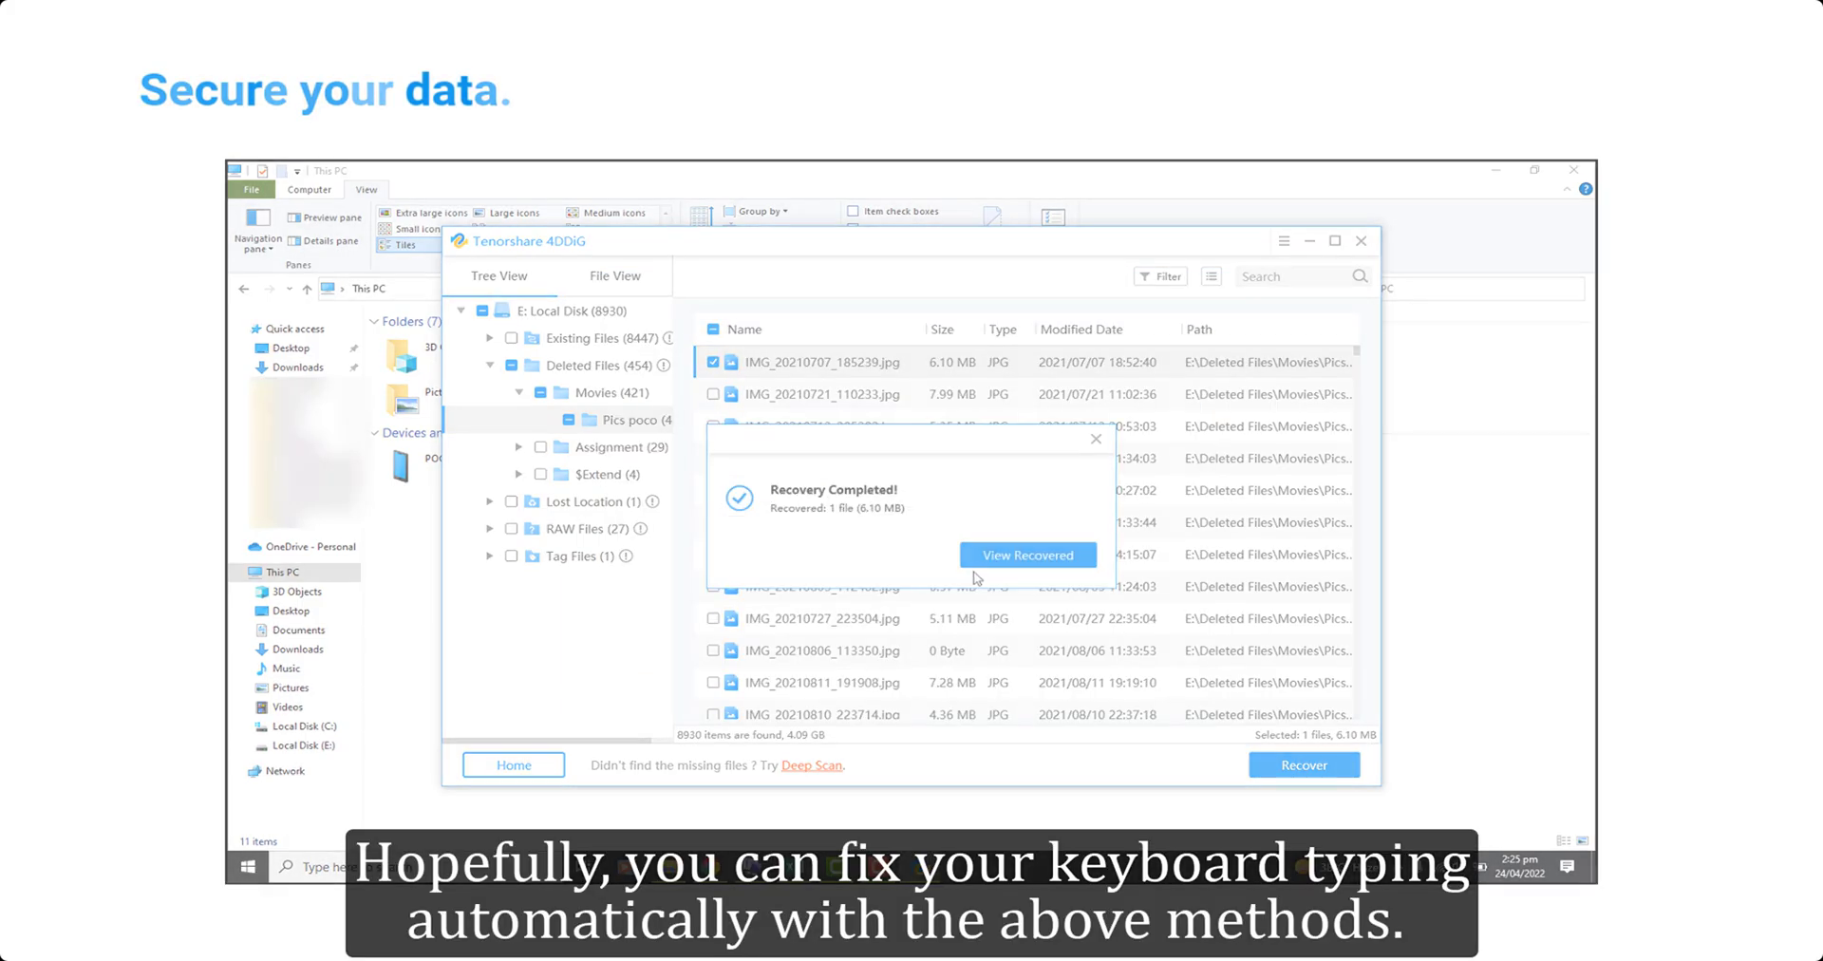